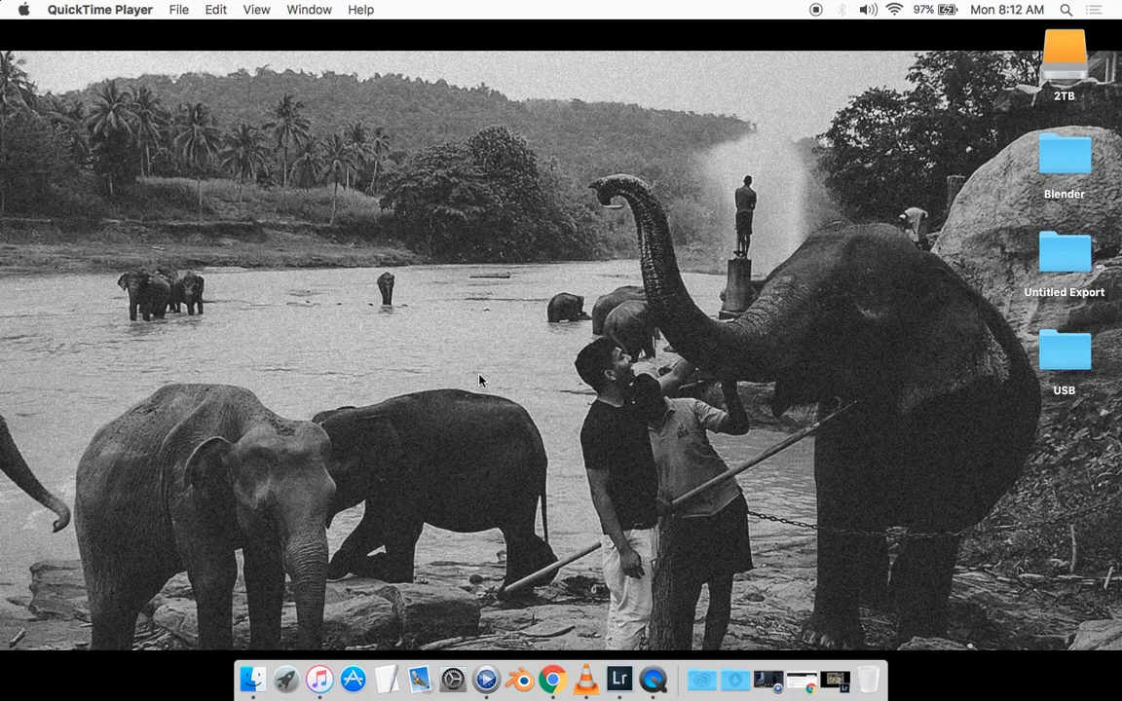
- Bring Lightroom forward on the missing rocky grass photo PA270049.JPG in Develop
left_click(635, 679)
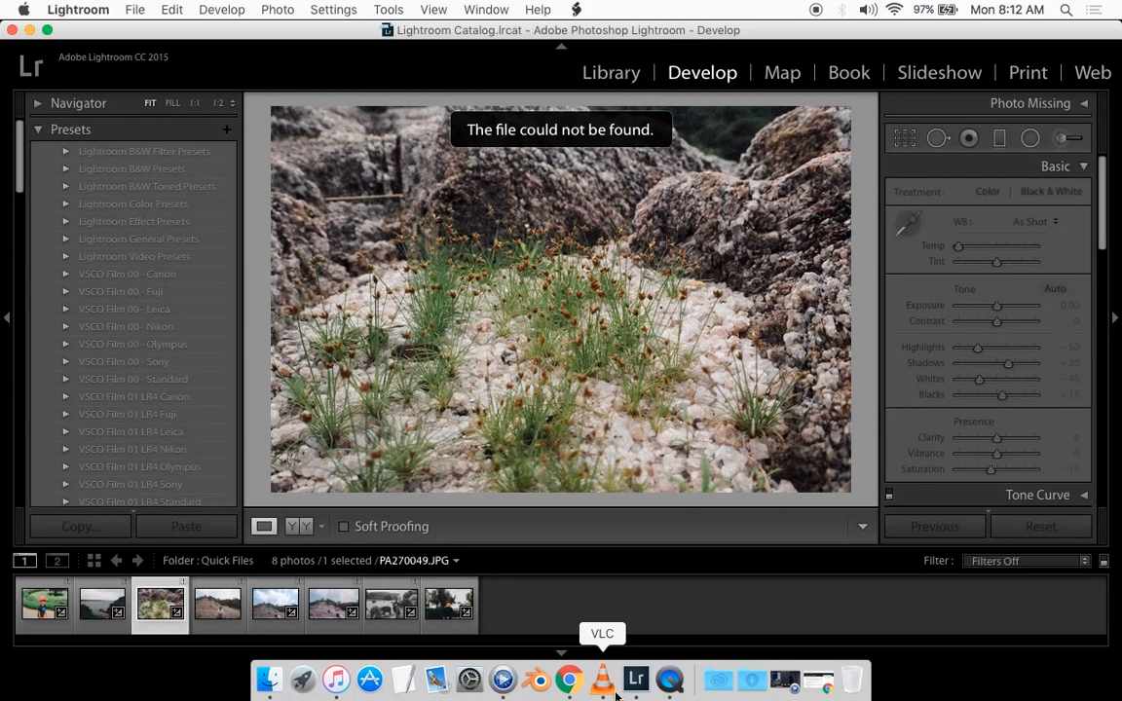
mouse_move(516, 56)
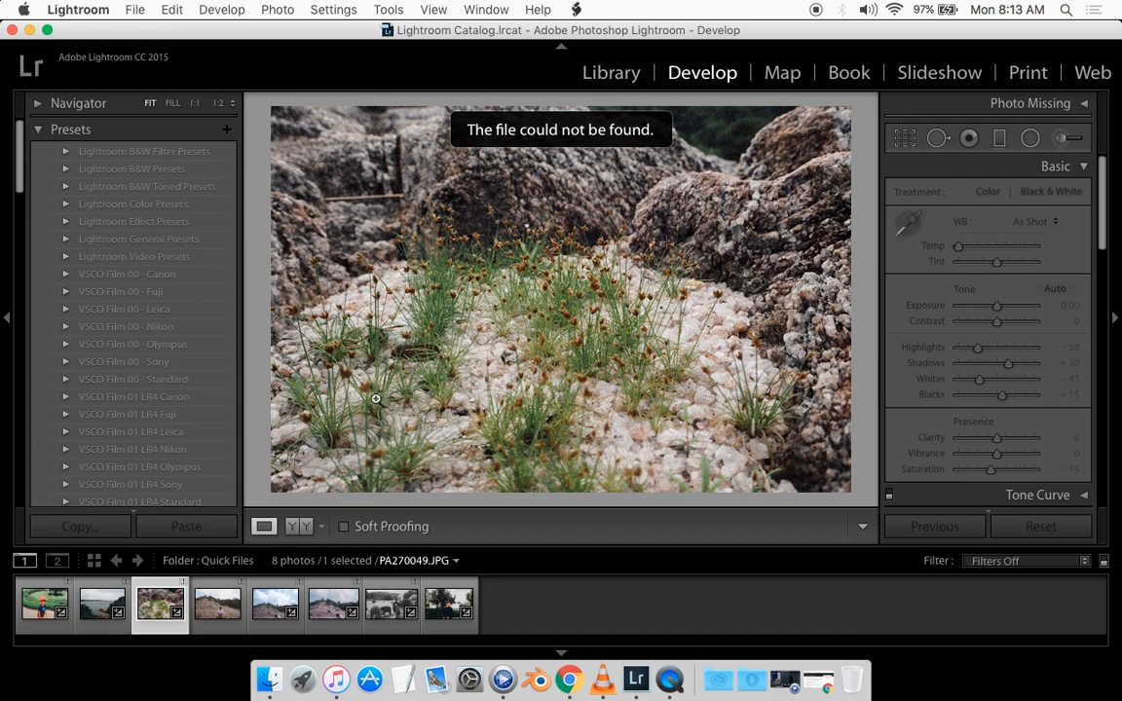
mouse_move(458, 141)
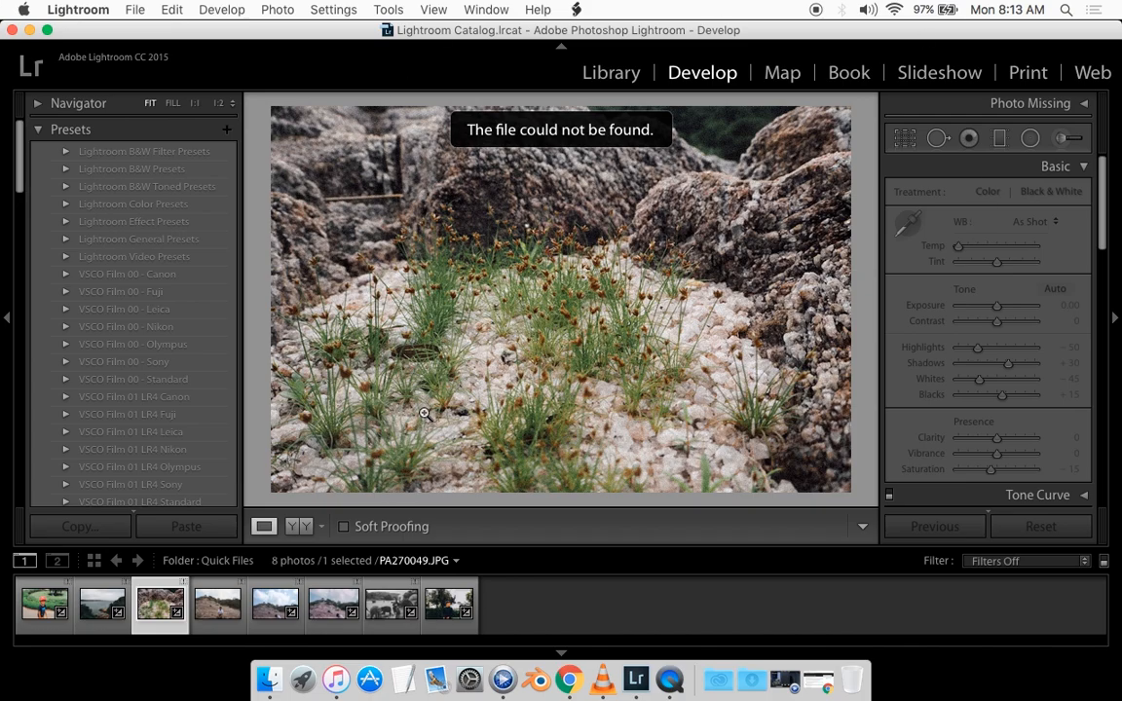
mouse_move(387, 407)
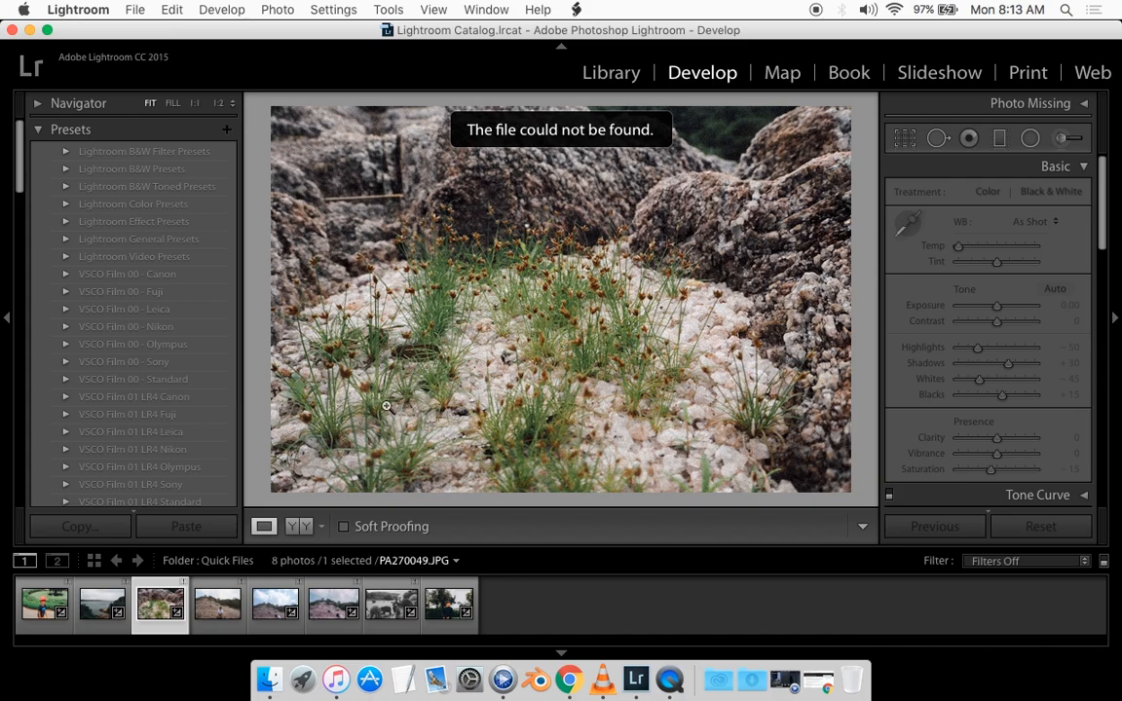
mouse_move(612, 673)
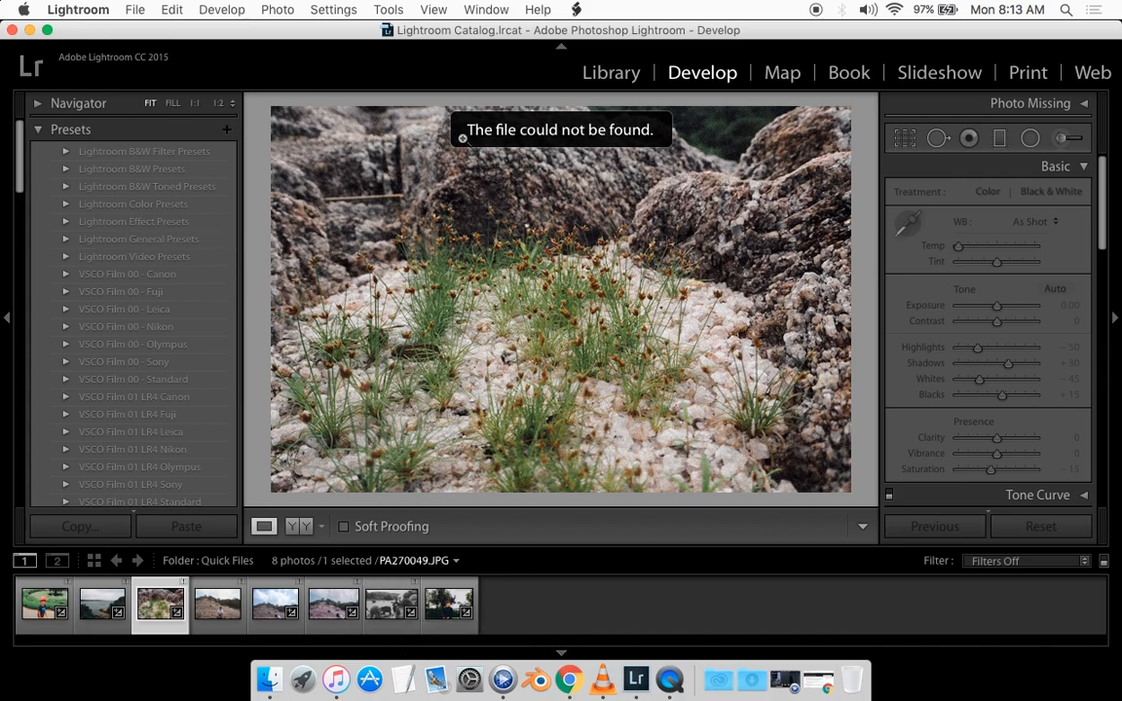
mouse_move(365, 215)
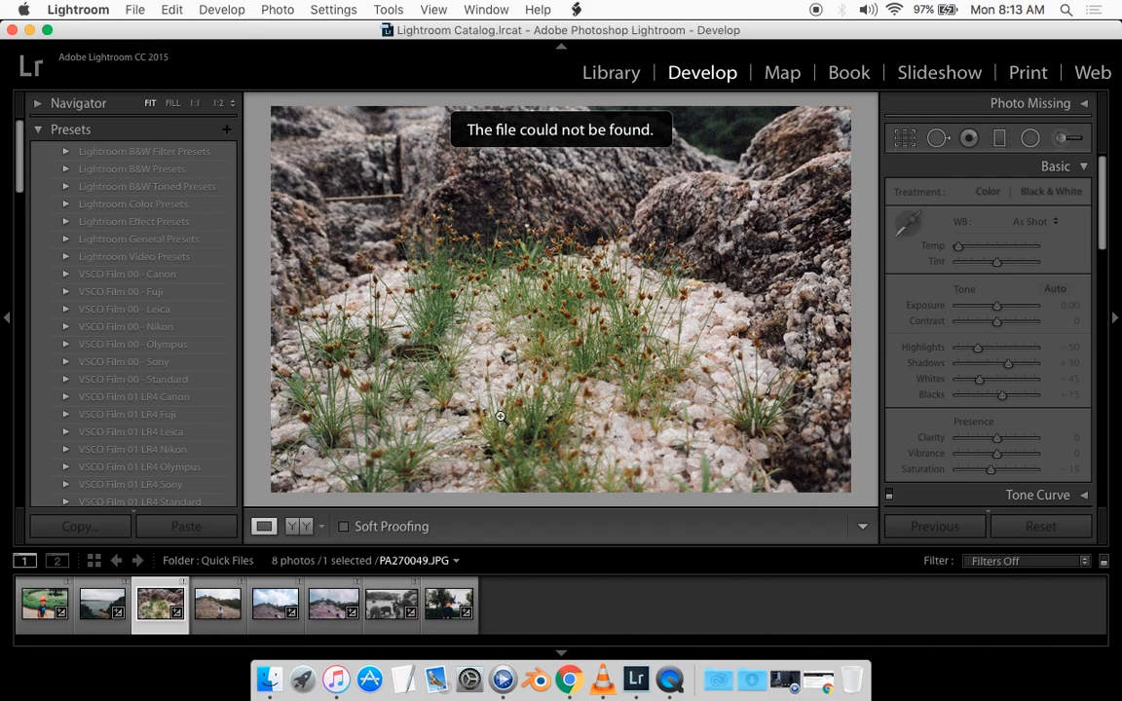
mouse_move(810, 679)
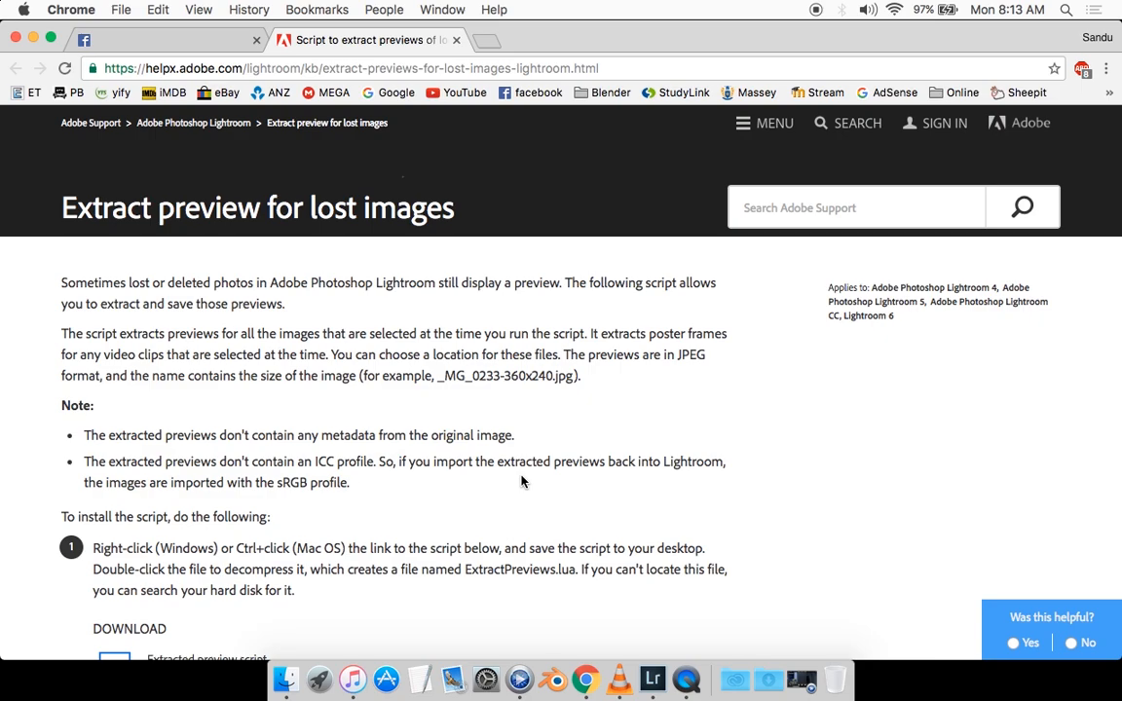
- Scroll the help article and download the Extracted preview script
scroll("down", 3)
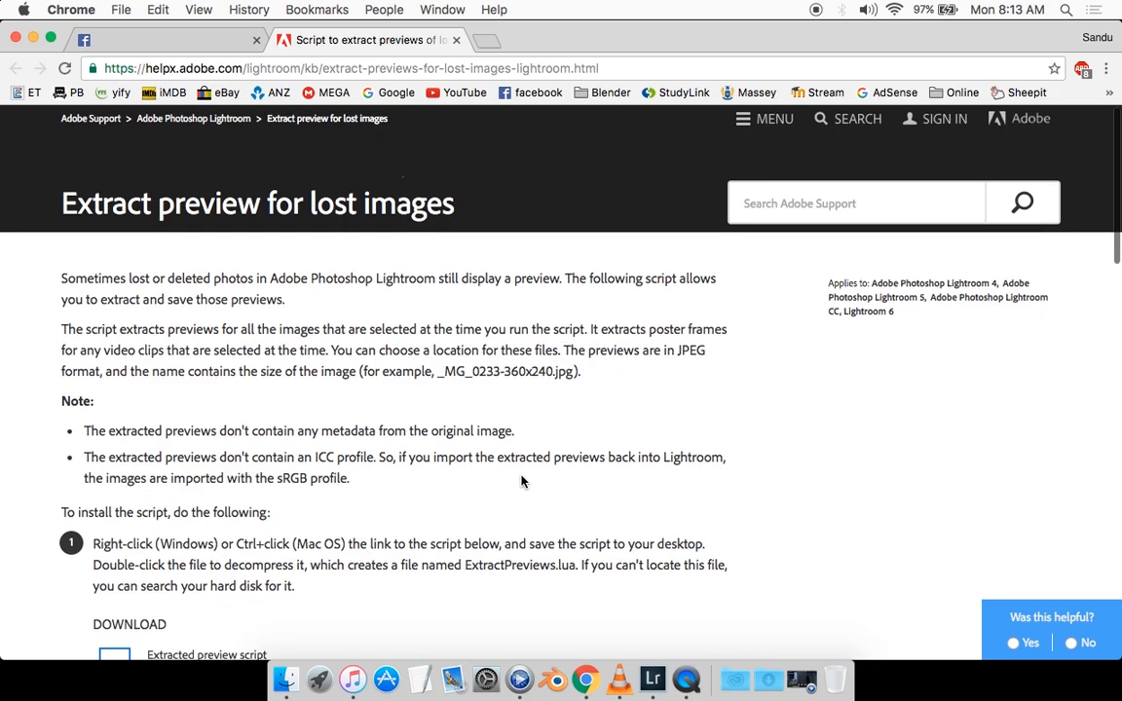
scroll("down", 3)
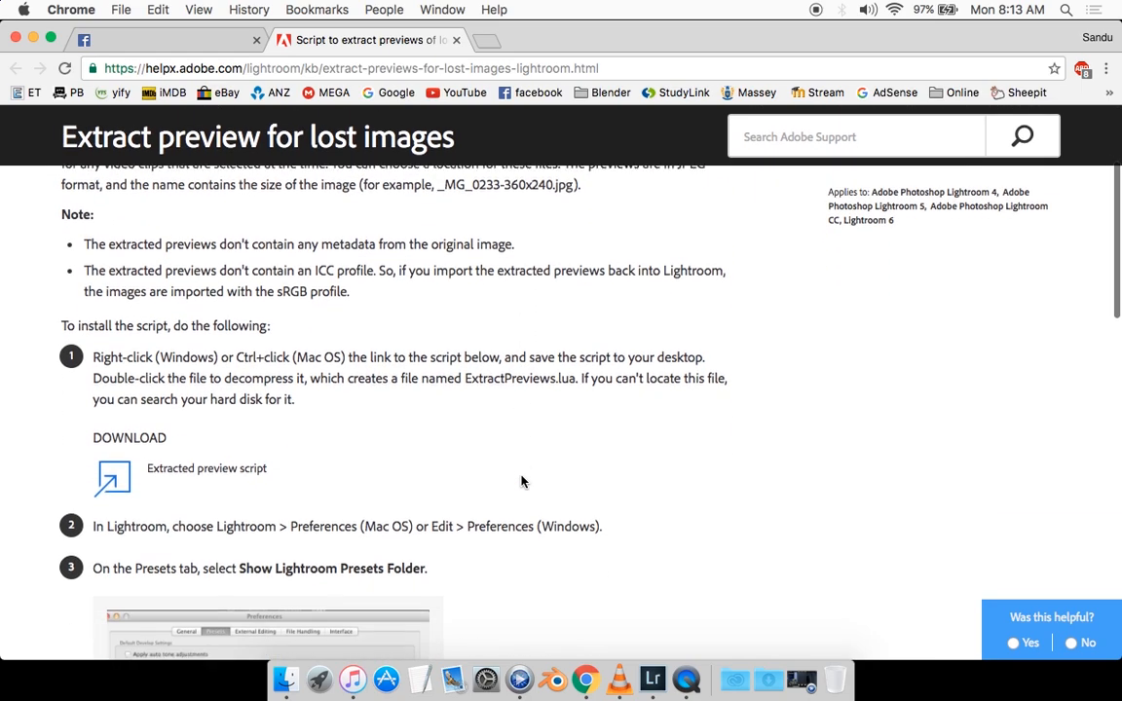
scroll("down", 3)
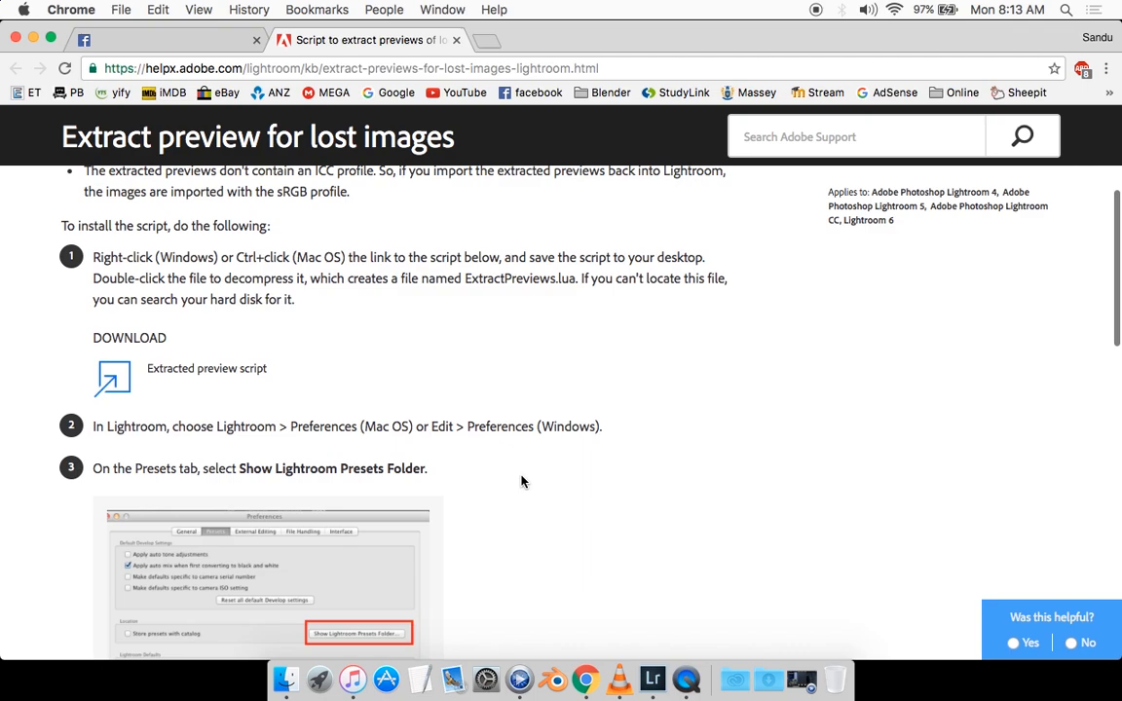
mouse_move(207, 375)
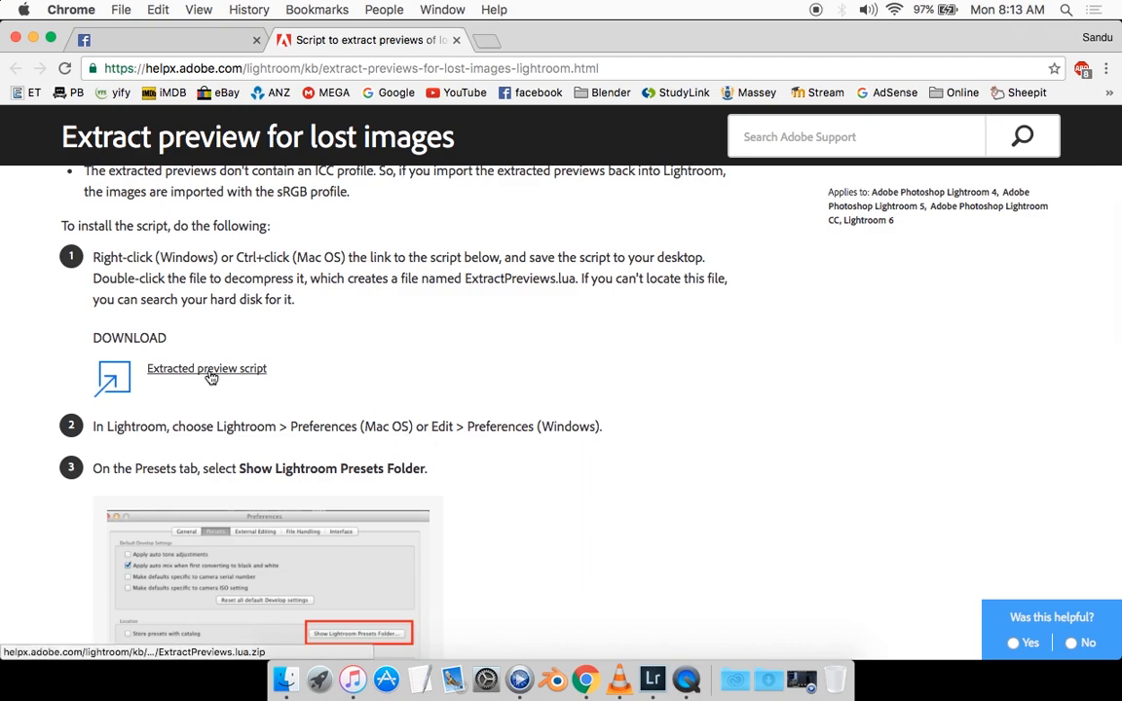
mouse_move(207, 369)
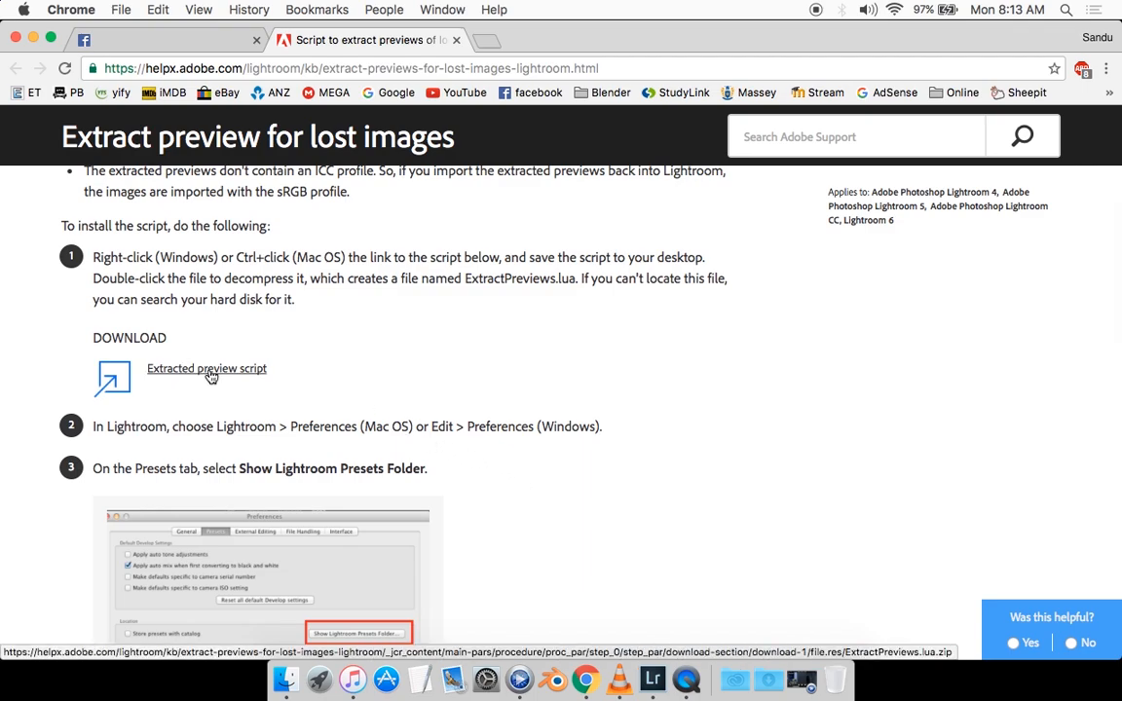
left_click(205, 368)
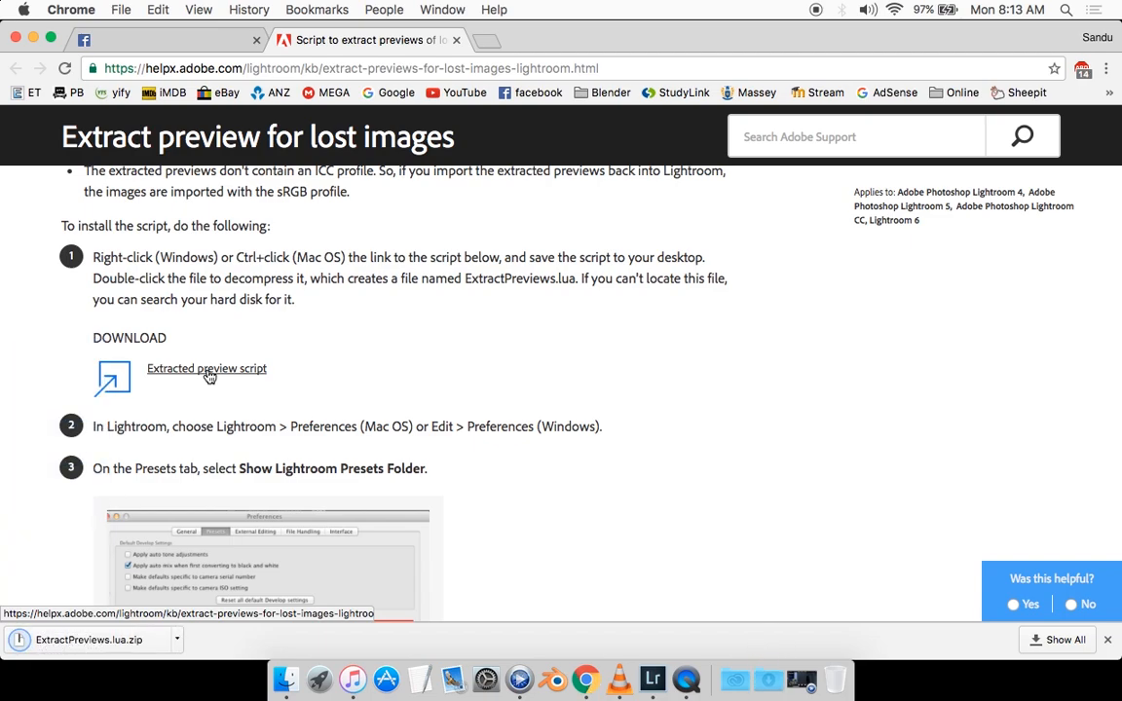
- Open the downloaded ExtractPreviews.lua.zip from Chrome's download bar
scroll("down", 3)
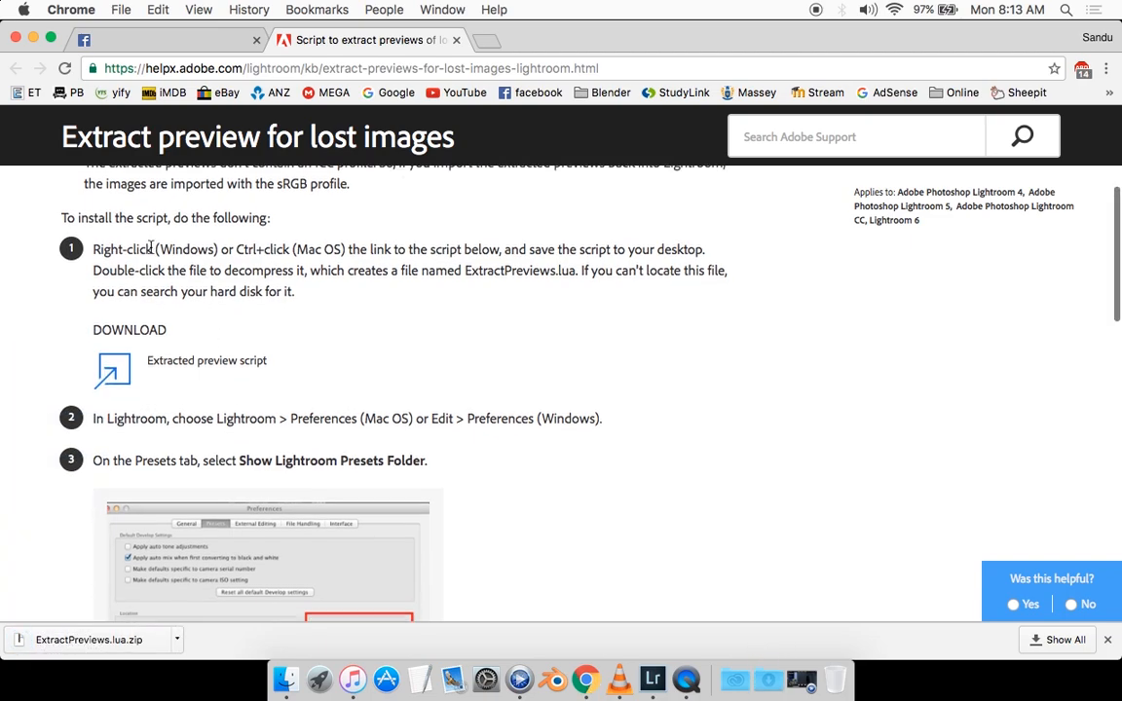
scroll("down", 3)
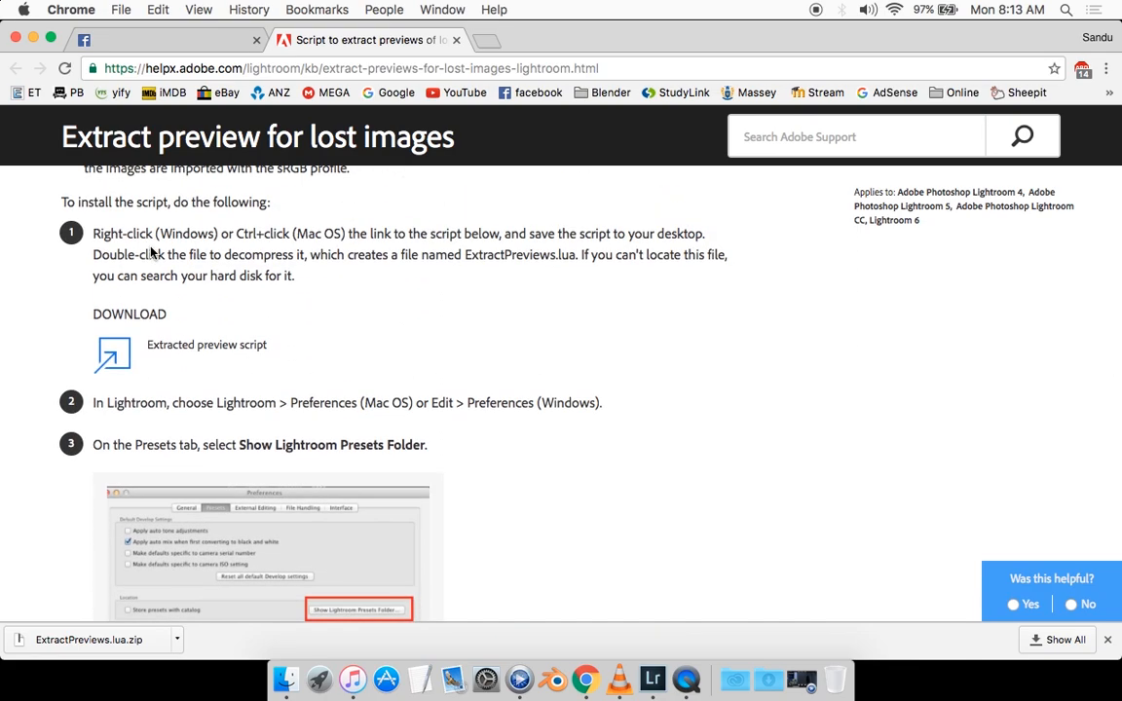
mouse_move(137, 661)
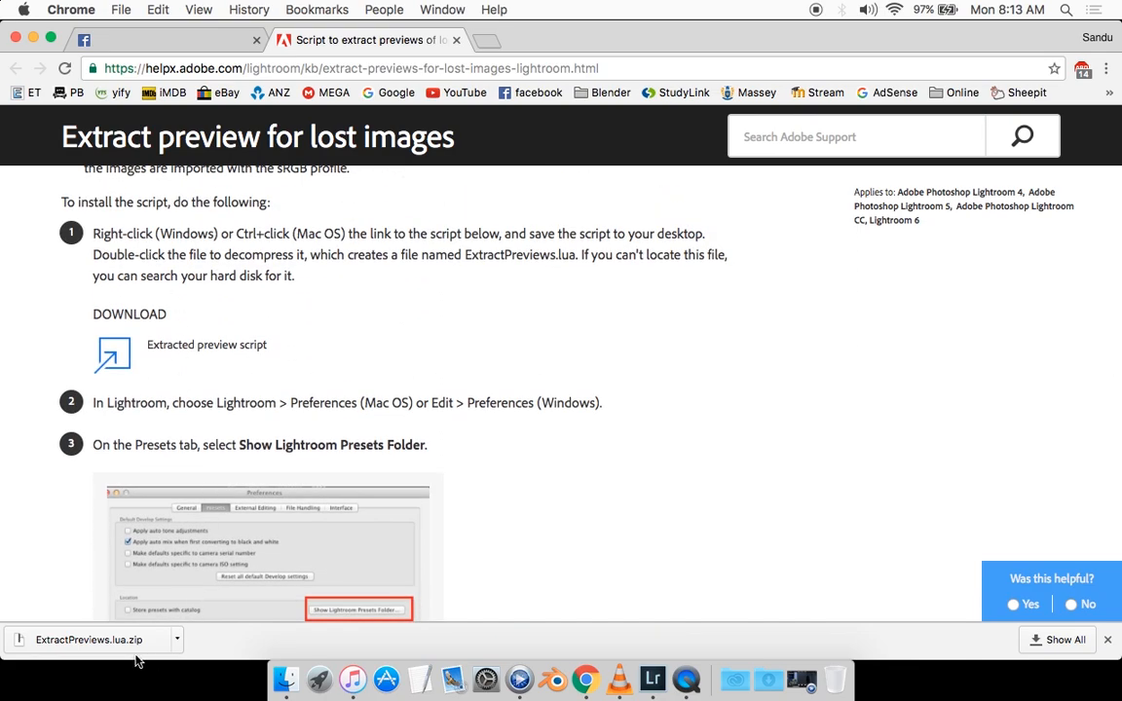
left_click(769, 679)
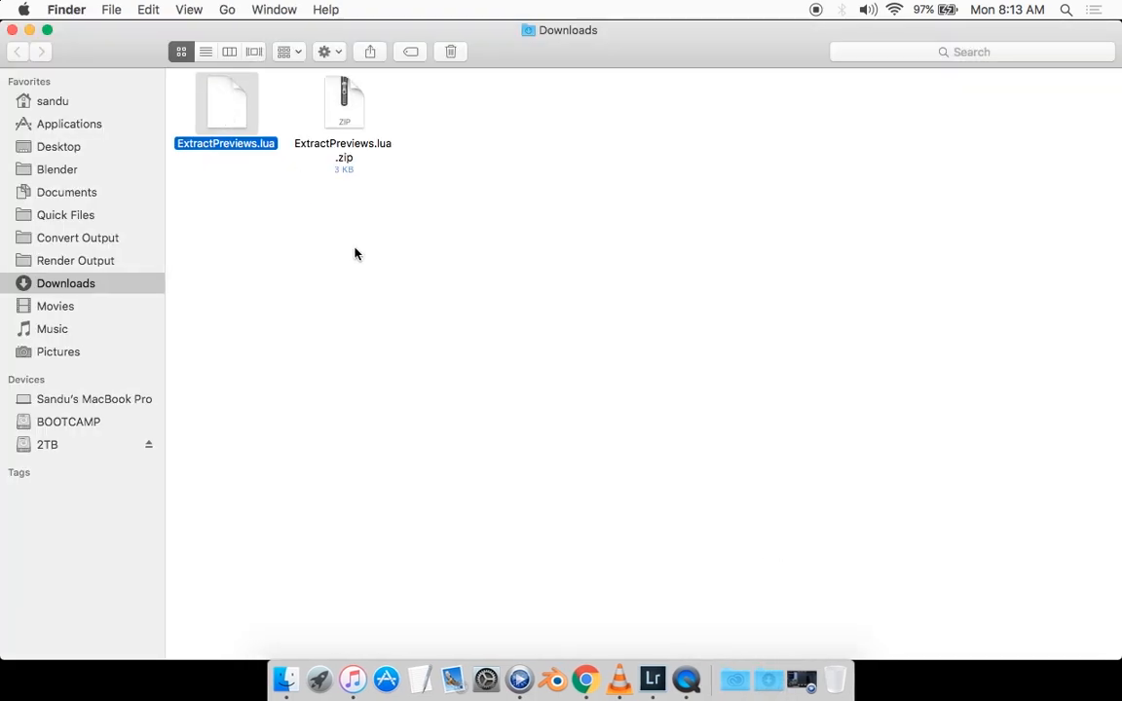
- Select ExtractPreviews.lua in Downloads, view its actions, then close the Finder window
left_click(356, 253)
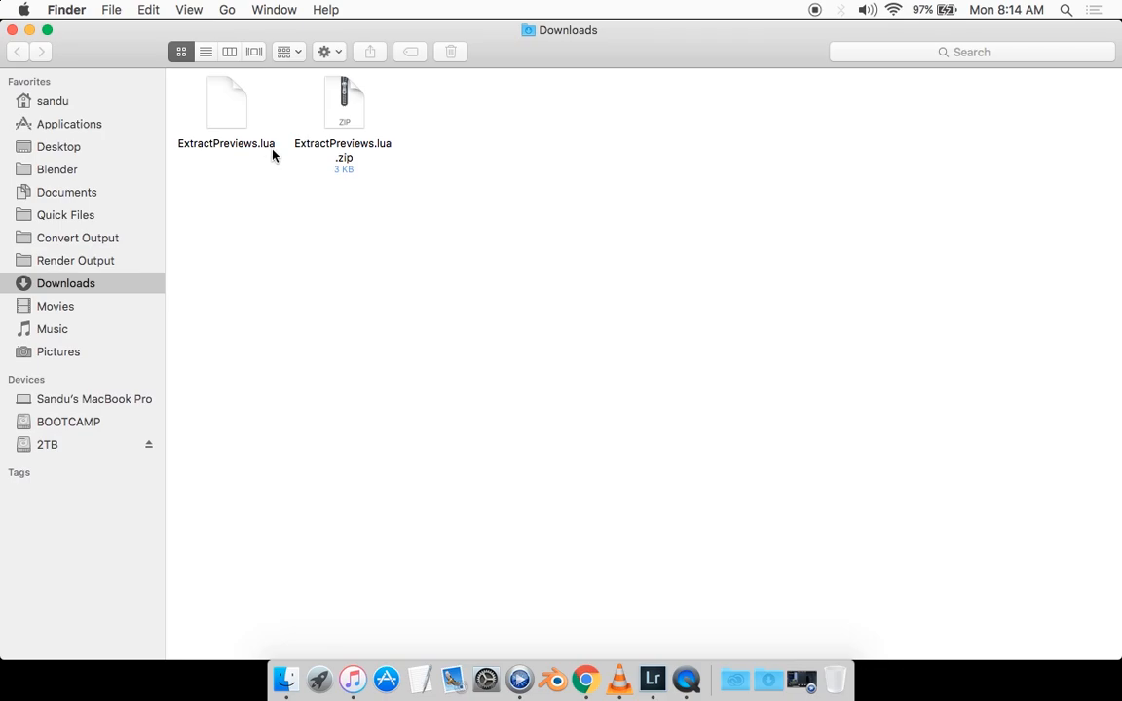
left_click(226, 102)
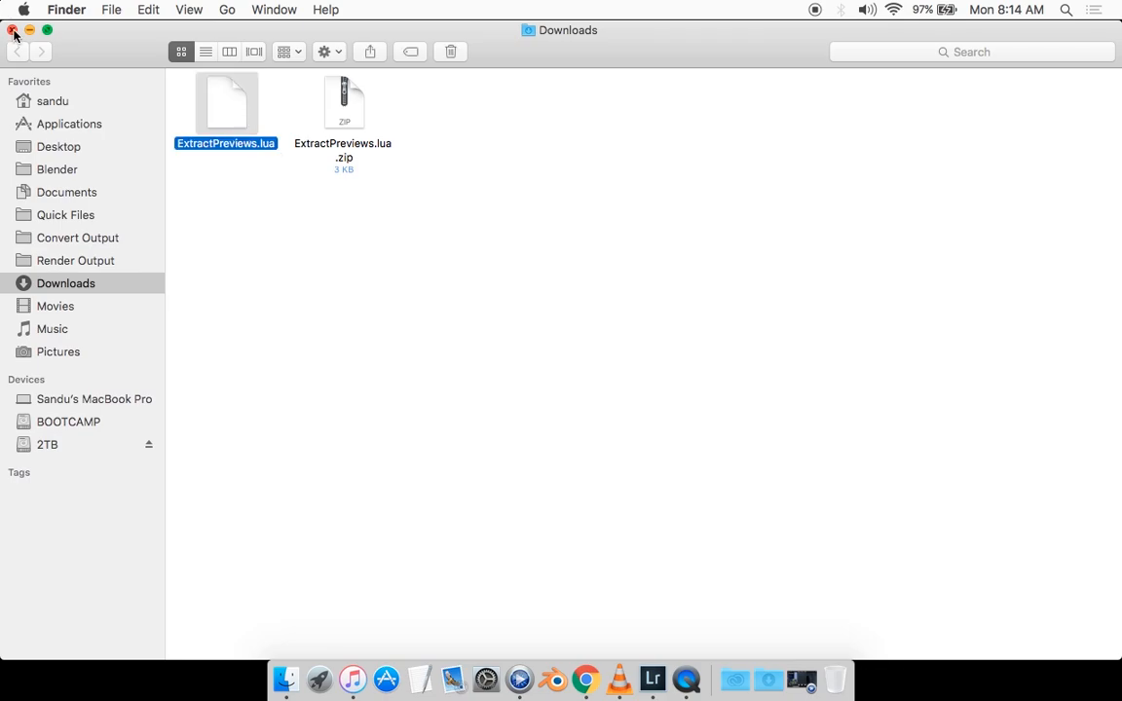
right_click(225, 102)
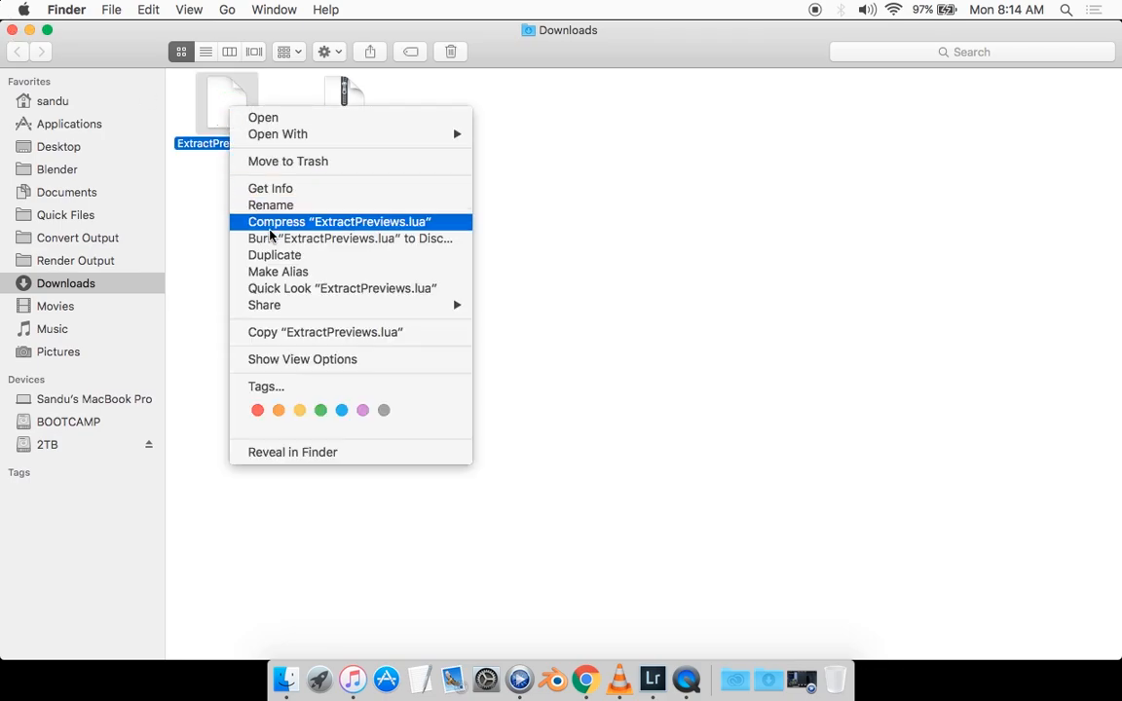
left_click(339, 222)
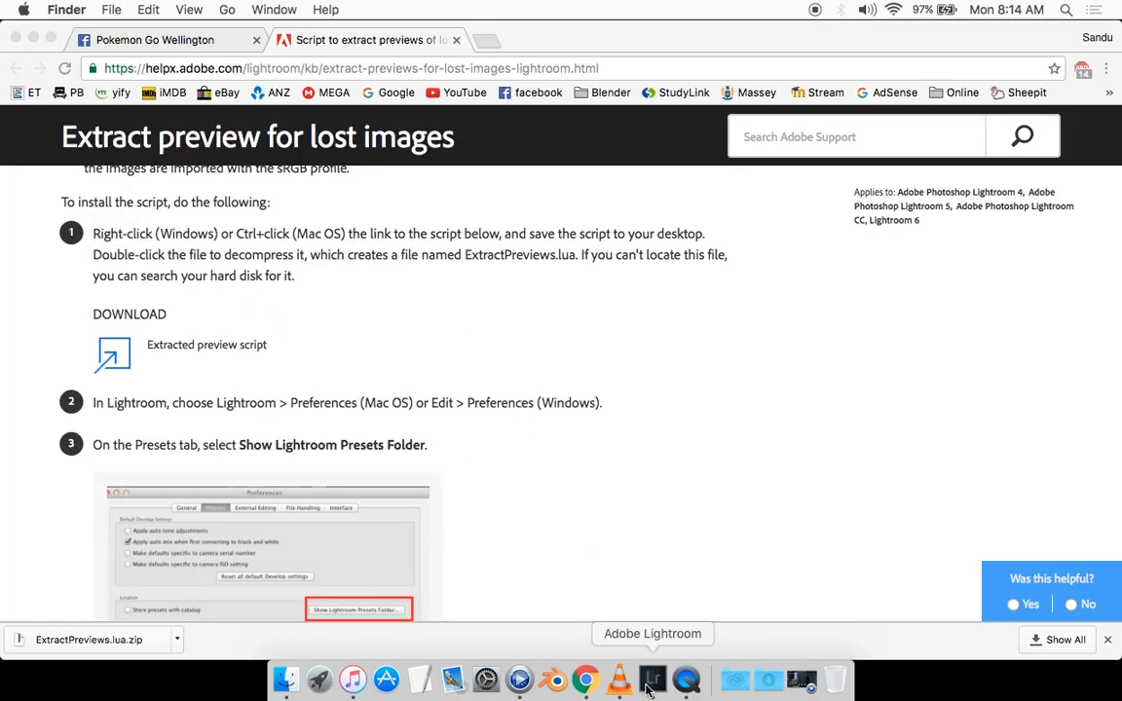
- Switch to Lightroom and open Preferences from the Lightroom menu
left_click(651, 679)
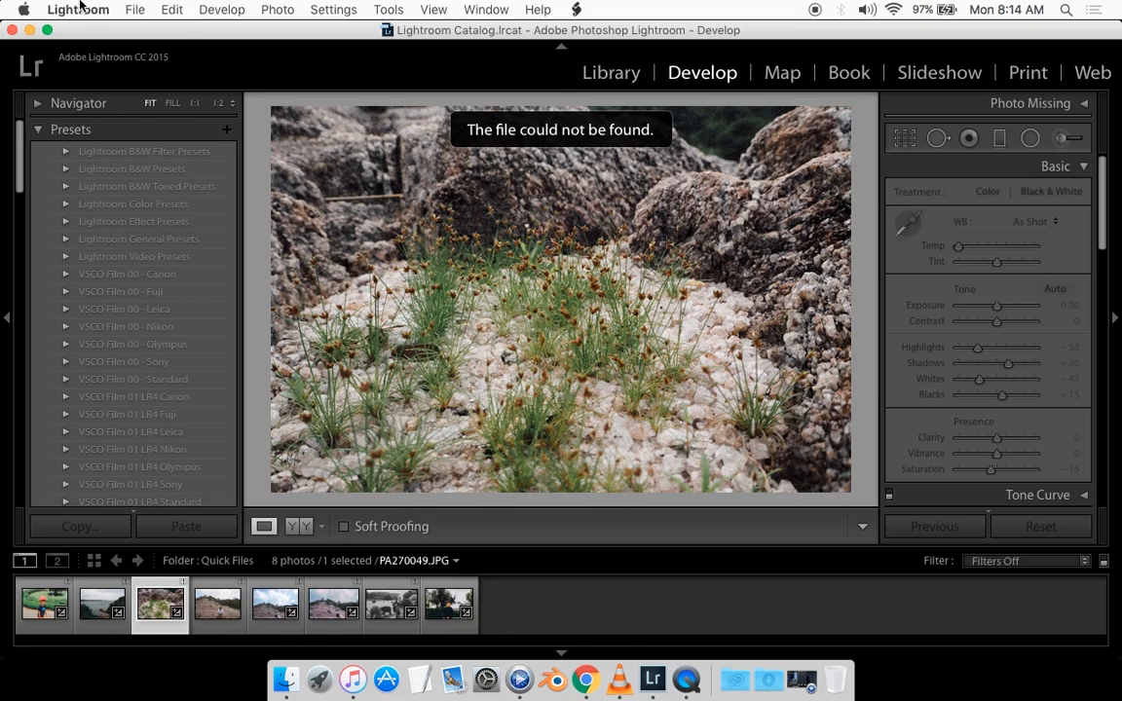
left_click(77, 9)
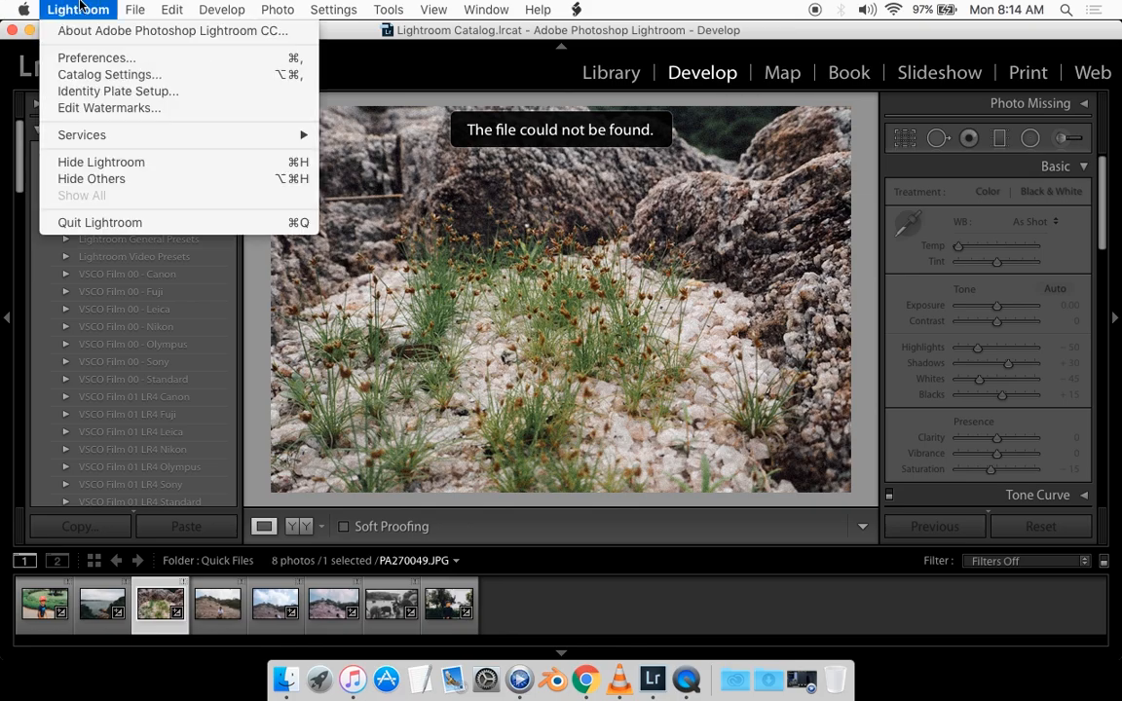
left_click(95, 57)
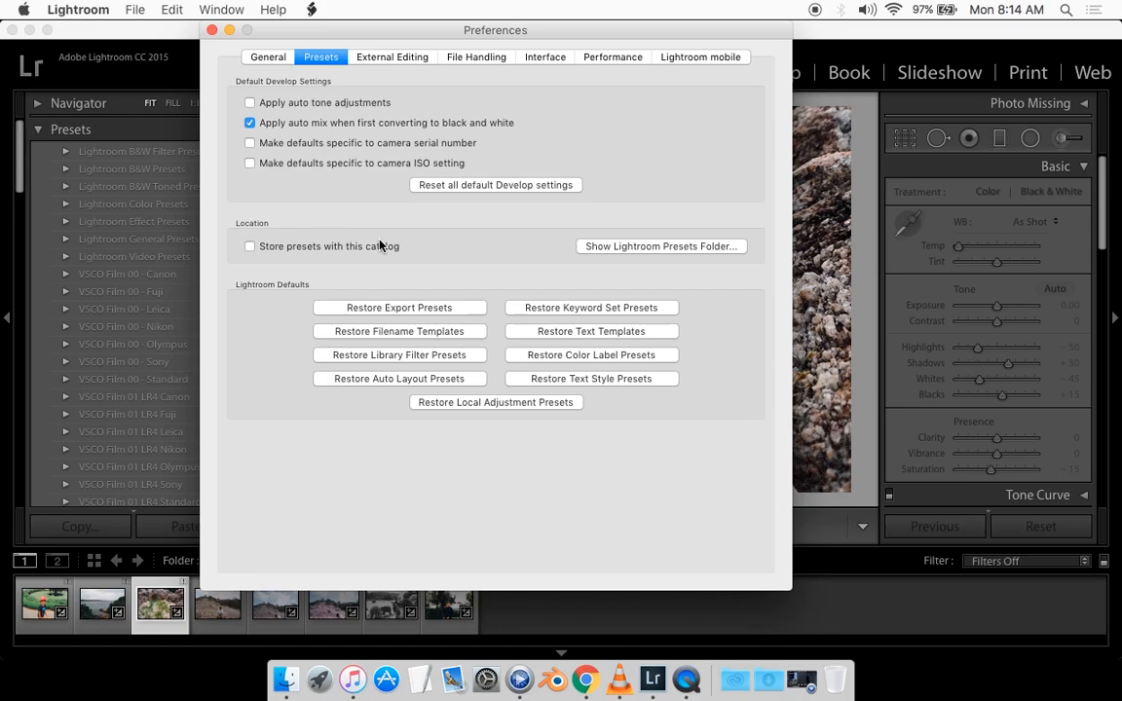
mouse_move(516, 363)
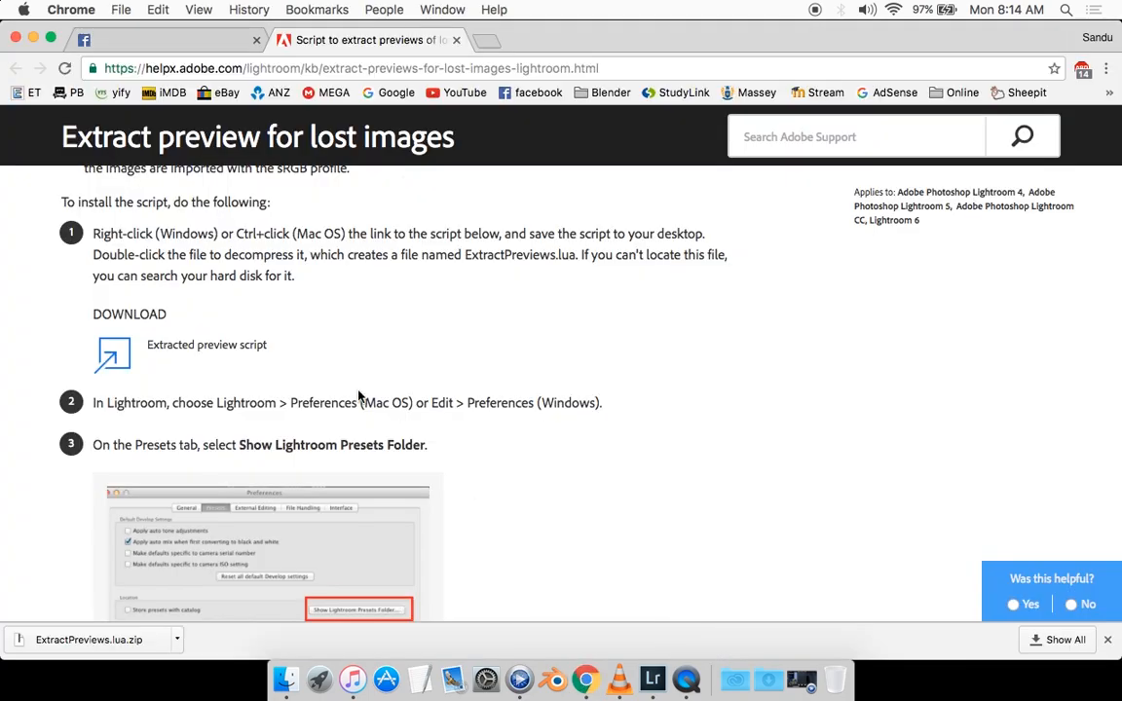
scroll("down", 3)
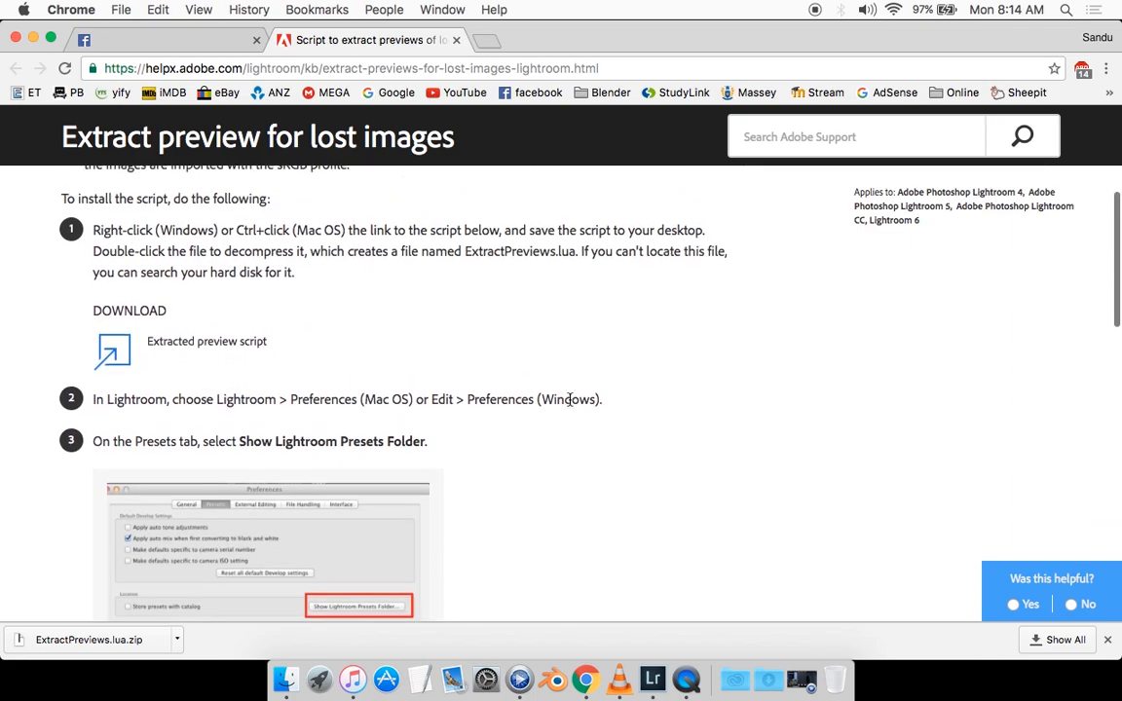
scroll("down", 3)
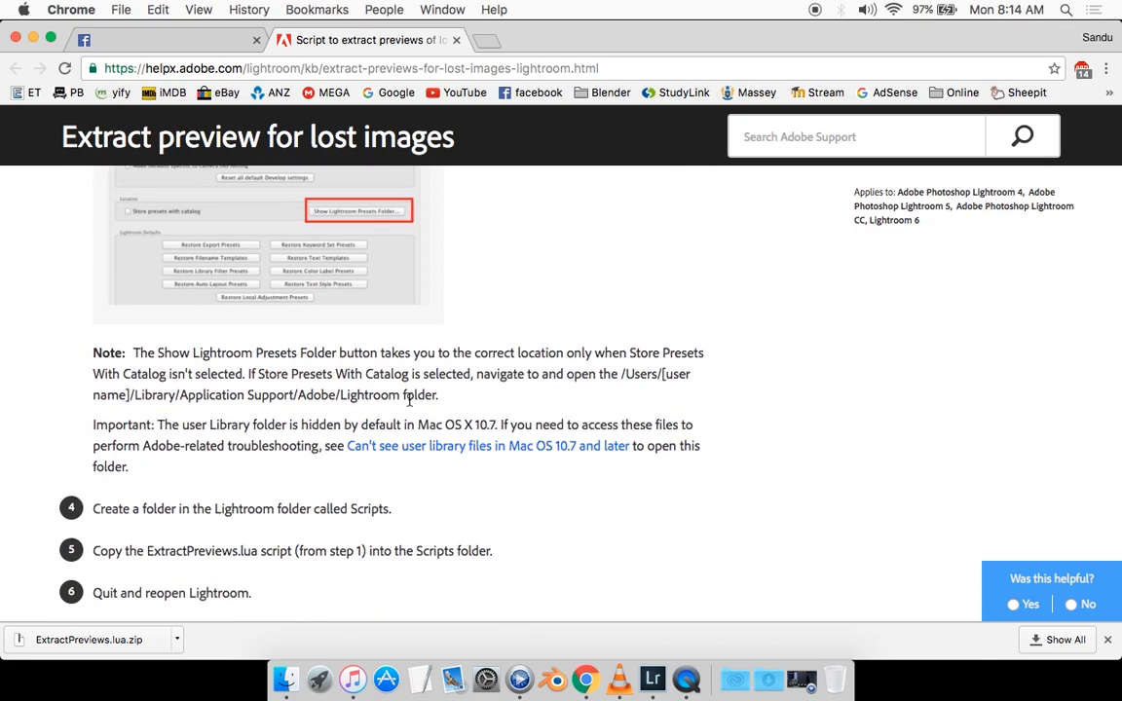
scroll("down", 3)
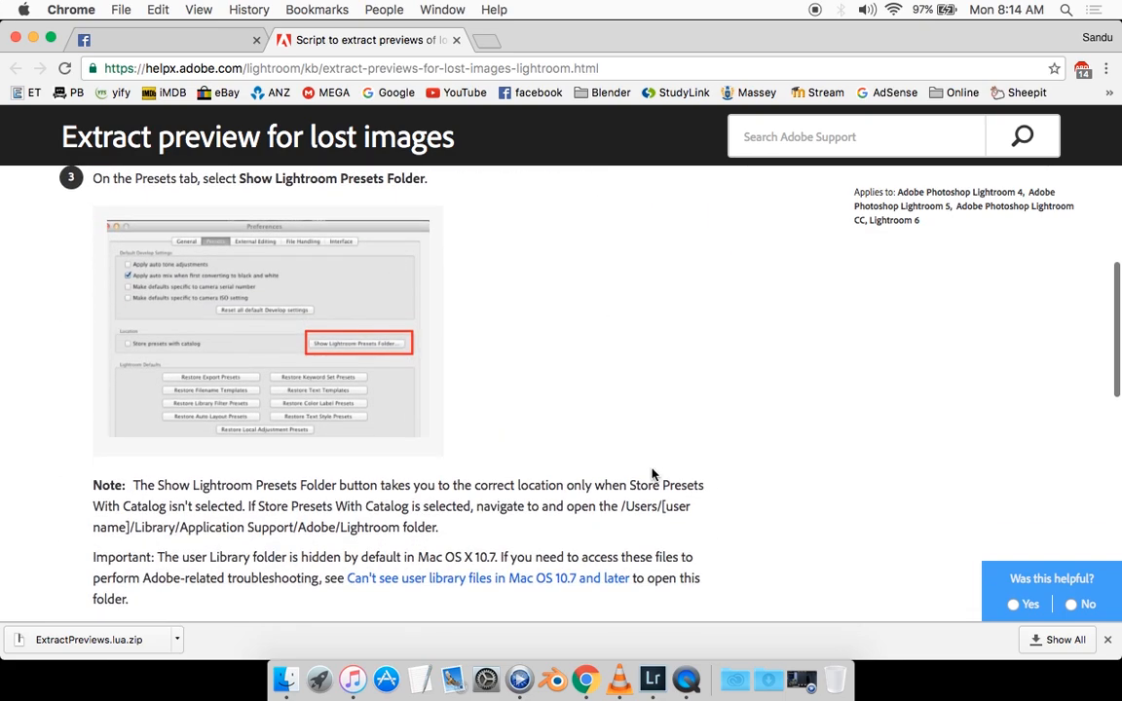
mouse_move(652, 679)
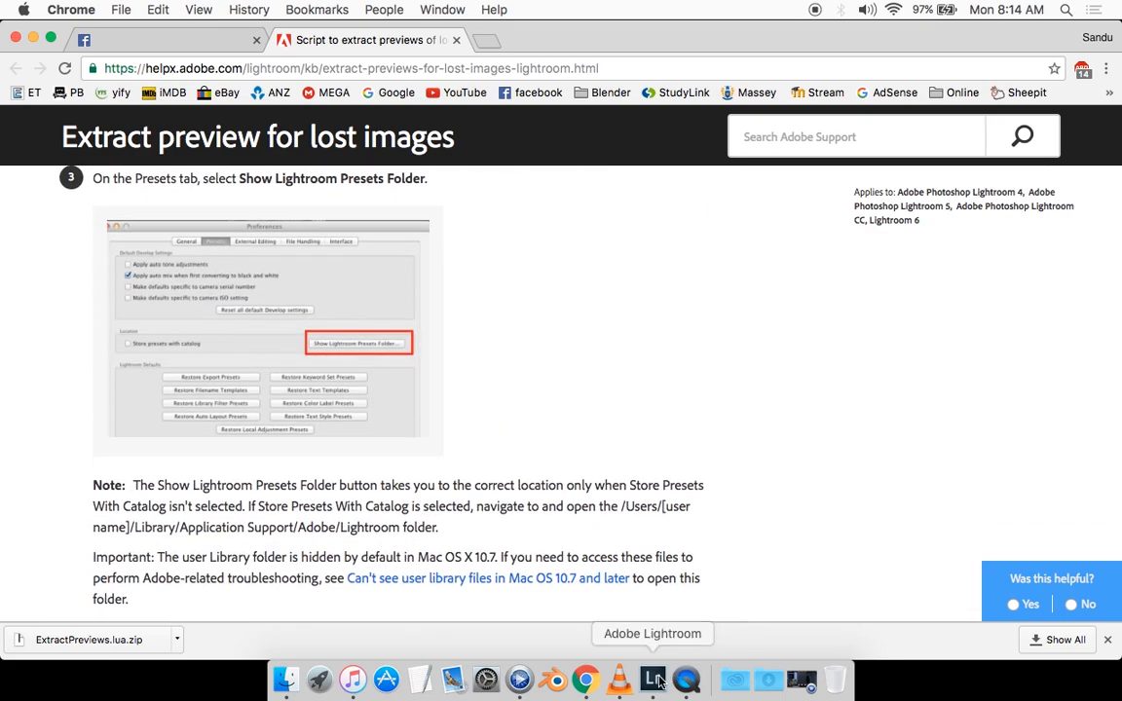
- Reveal the Lightroom presets folder in Finder from the Presets preferences tab
left_click(651, 679)
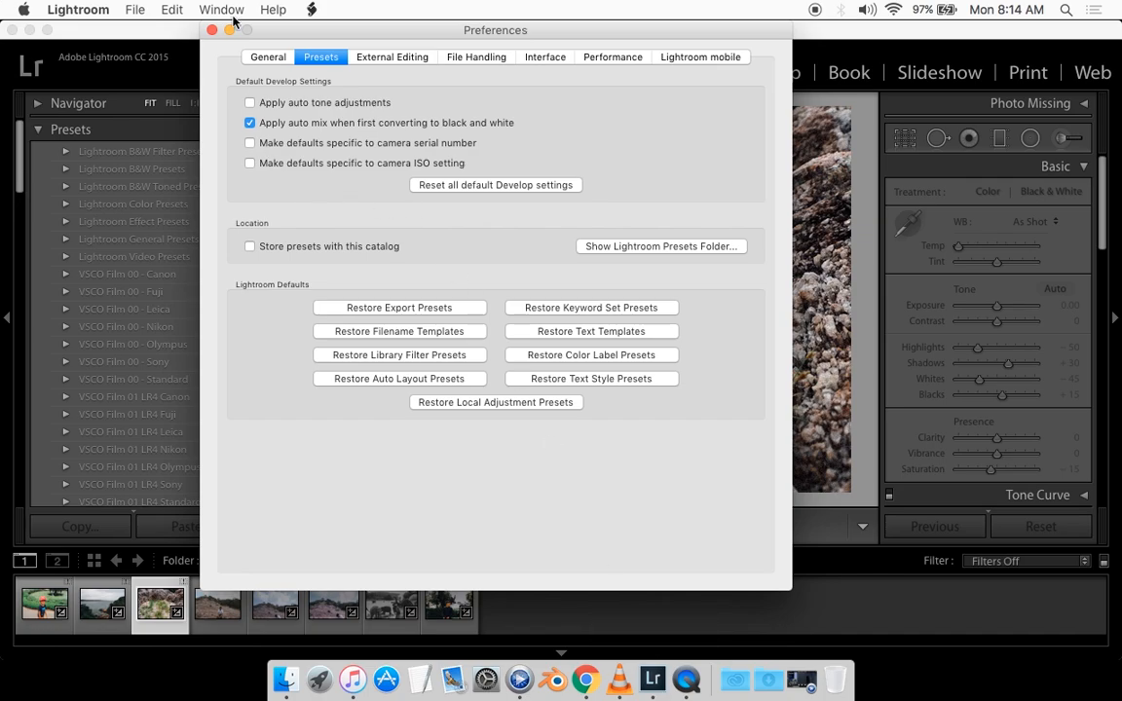
left_click(213, 29)
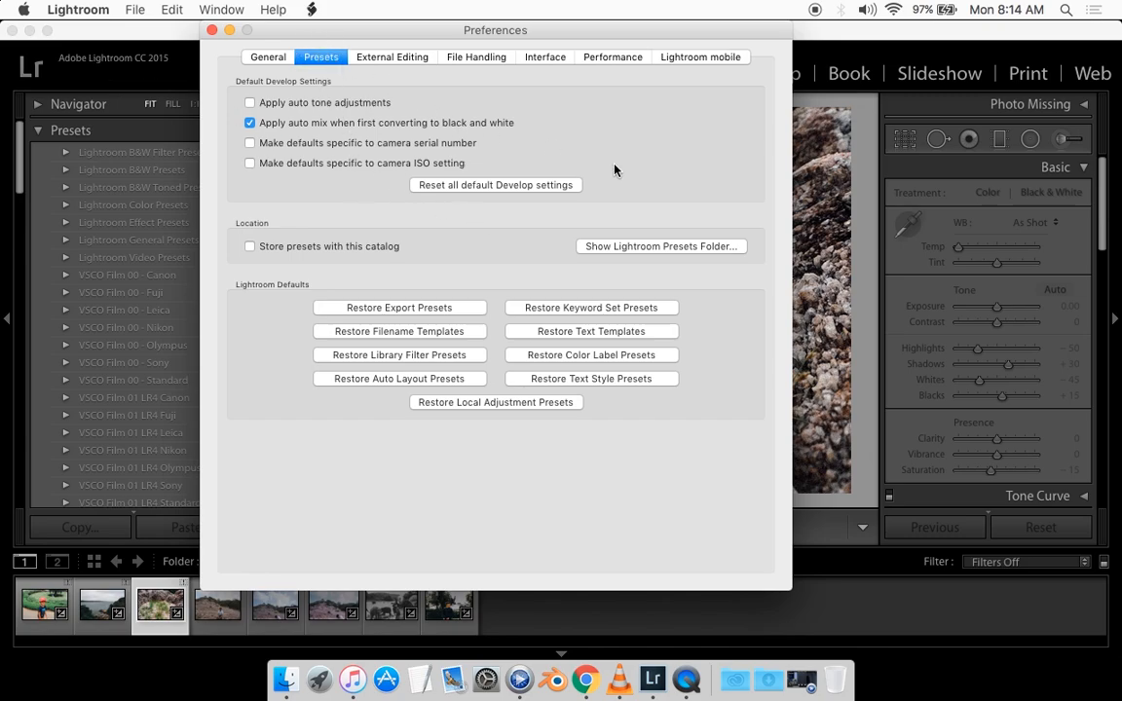
mouse_move(611, 260)
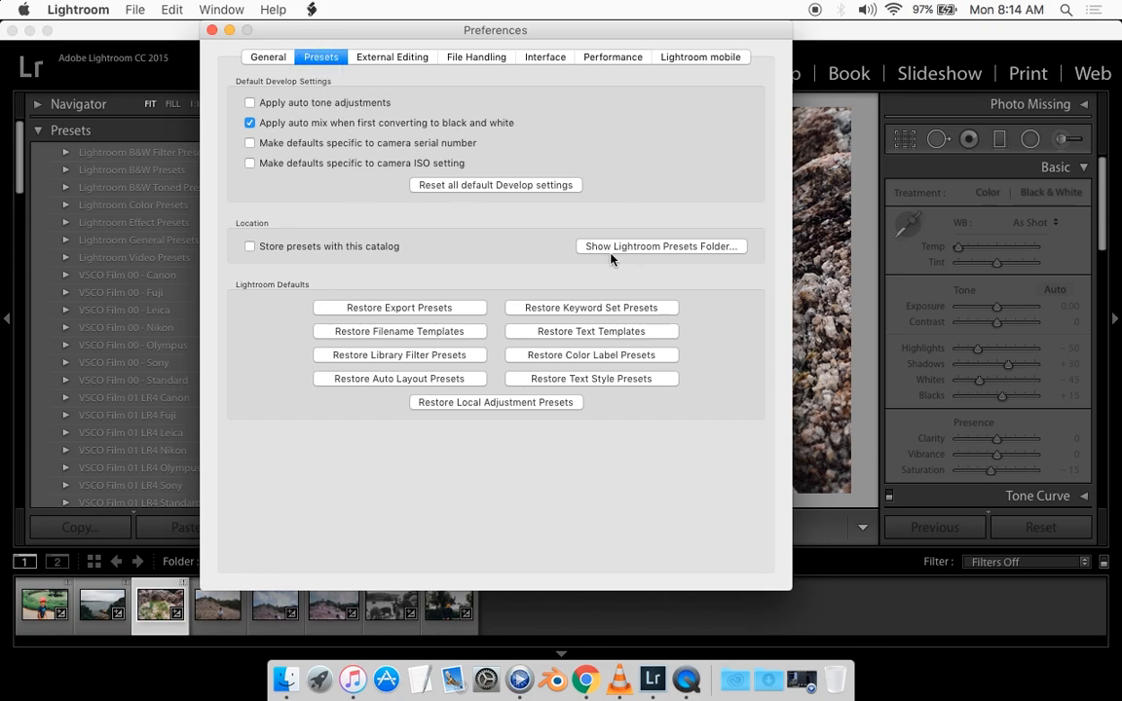
left_click(661, 245)
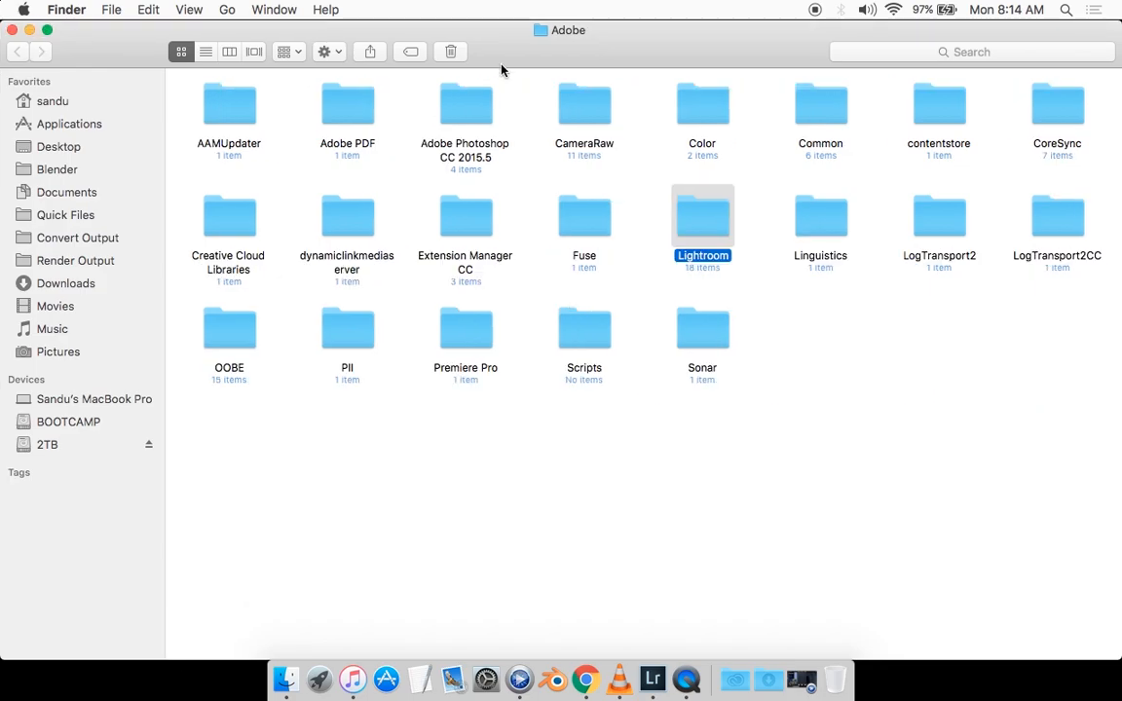
mouse_move(825, 287)
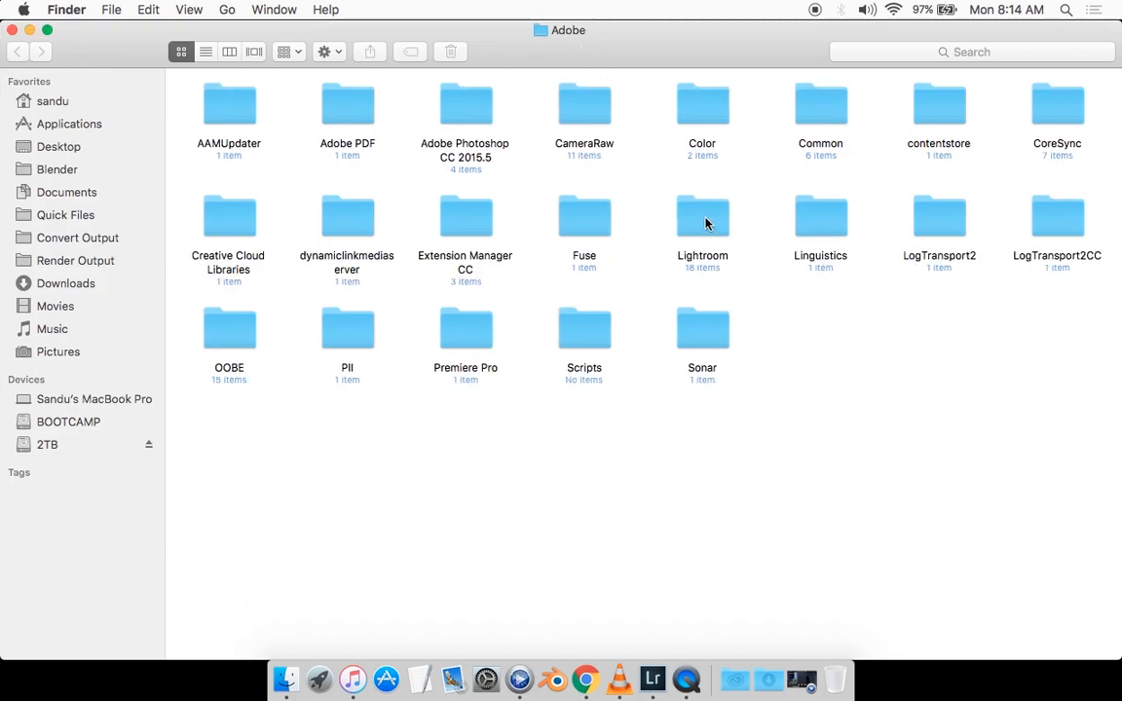
- Inside the Lightroom folder, remove the old Scripts folder and create a new one
double_click(703, 216)
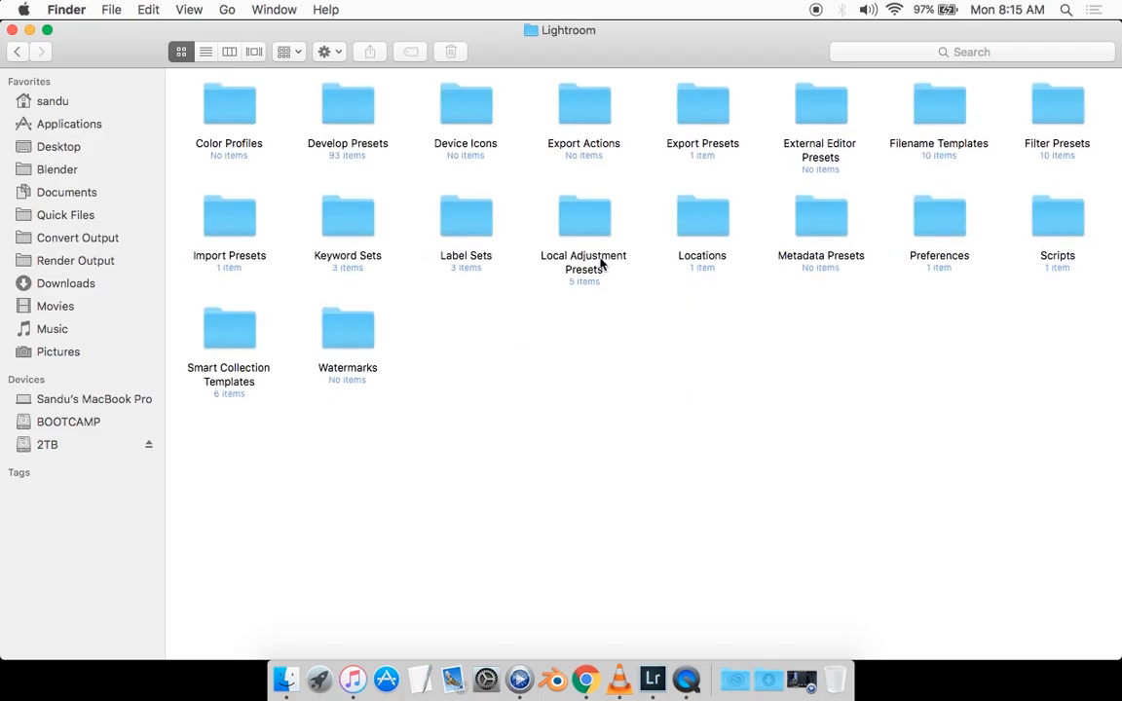
mouse_move(1059, 274)
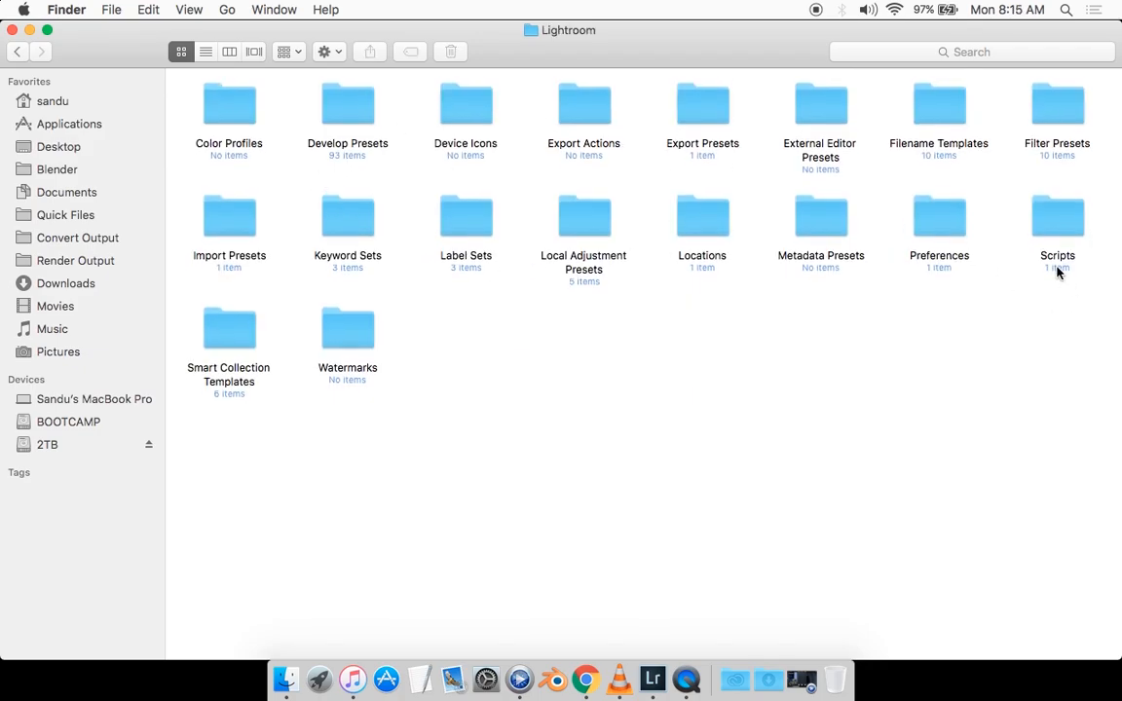
mouse_move(1079, 268)
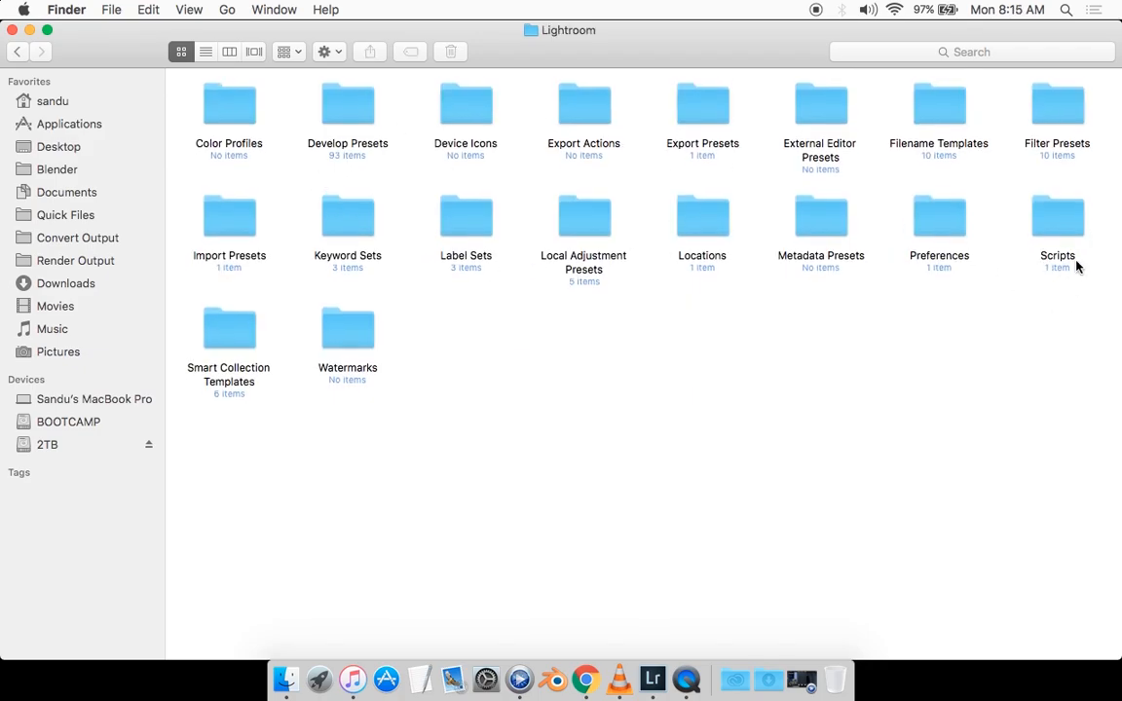
mouse_move(1072, 258)
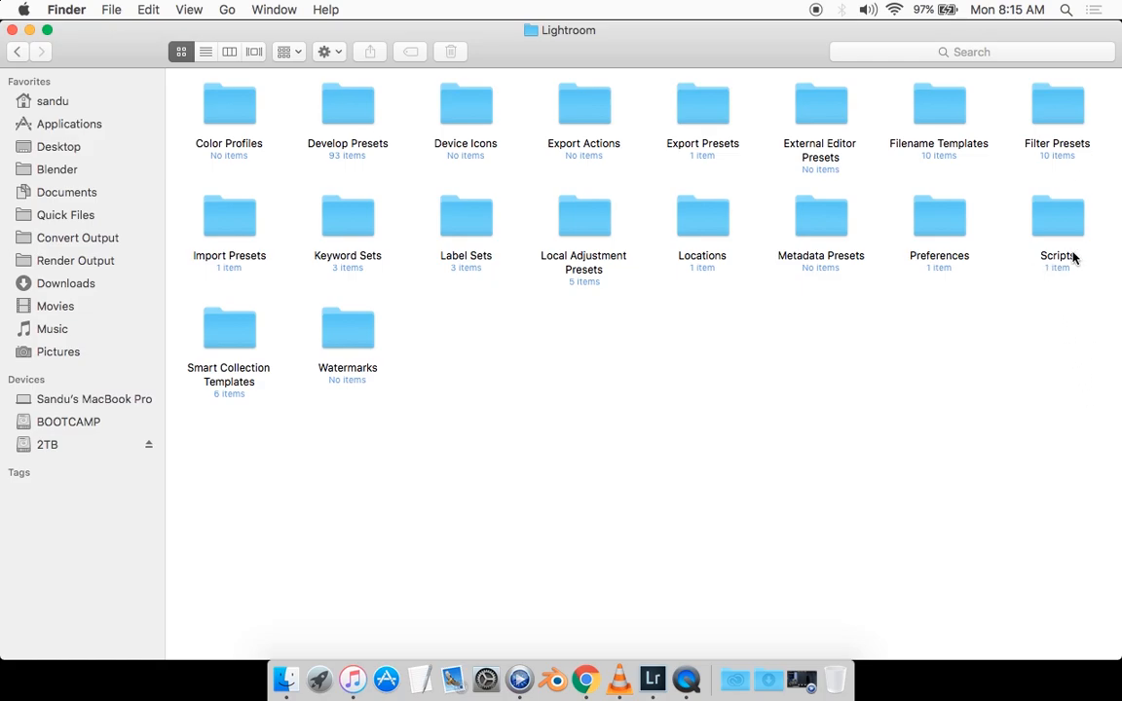
mouse_move(1004, 280)
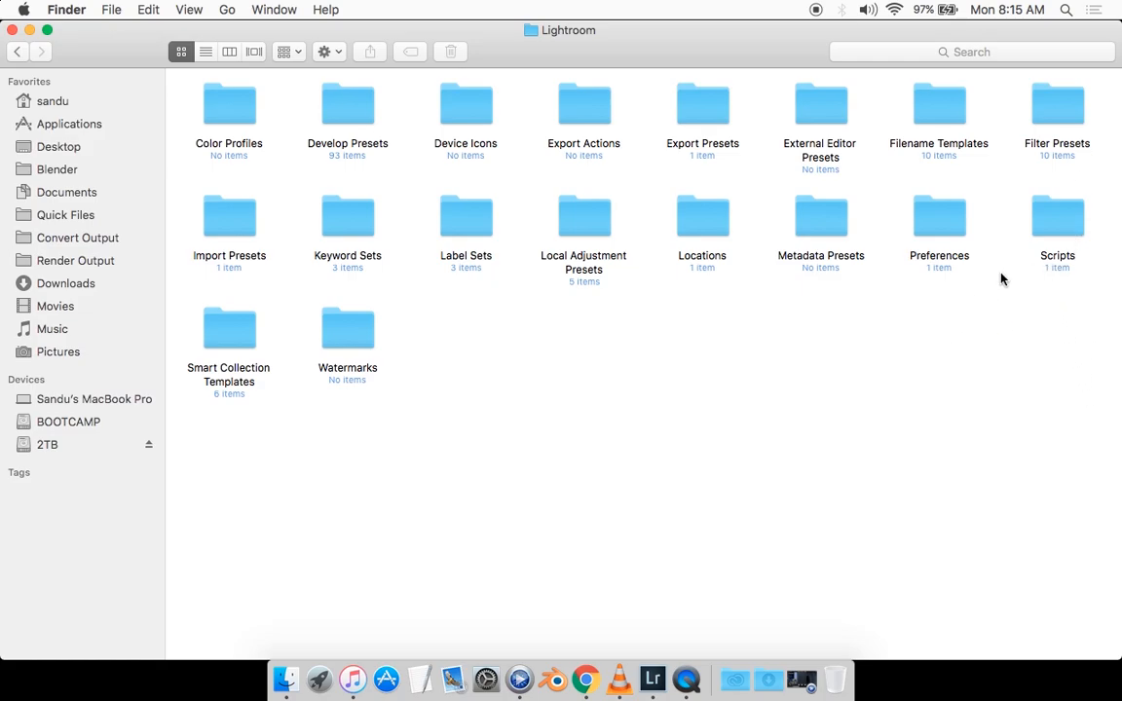
left_click(1057, 215)
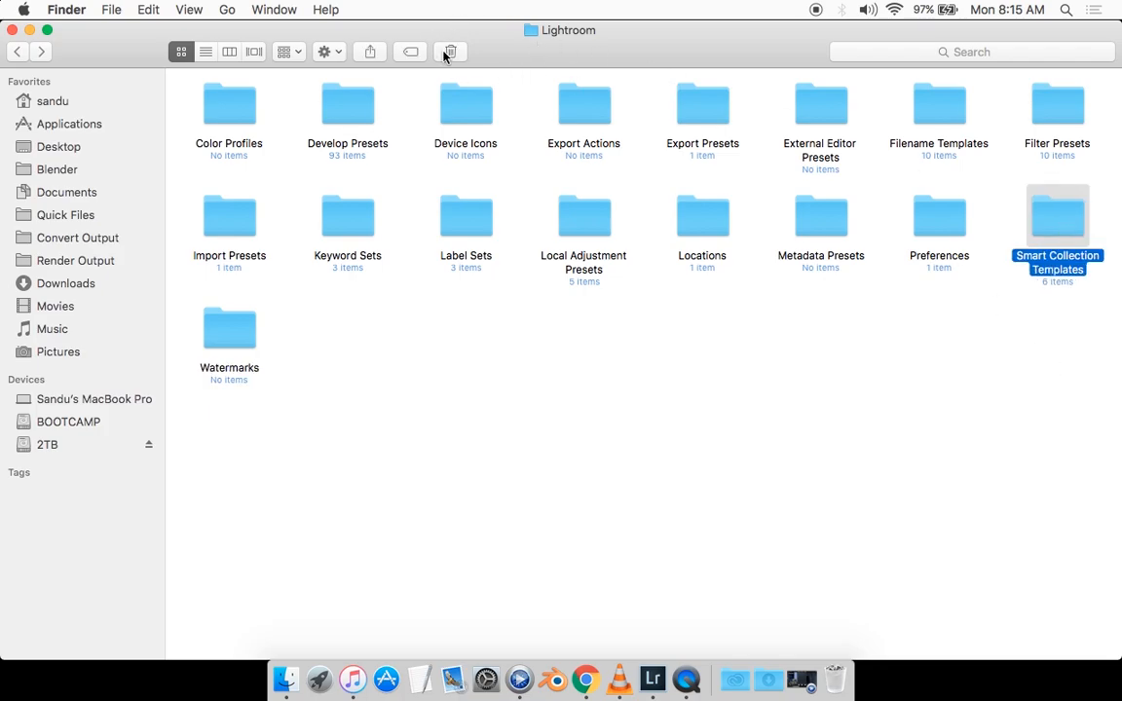
right_click(666, 404)
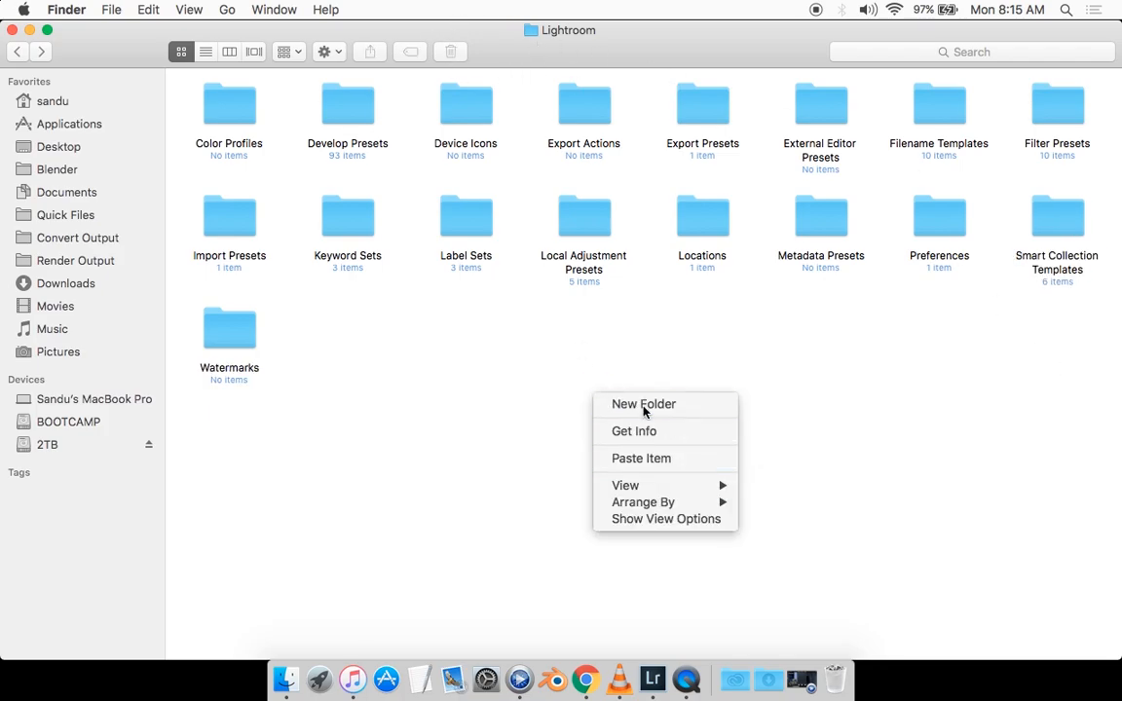
left_click(643, 404)
type("Scripts")
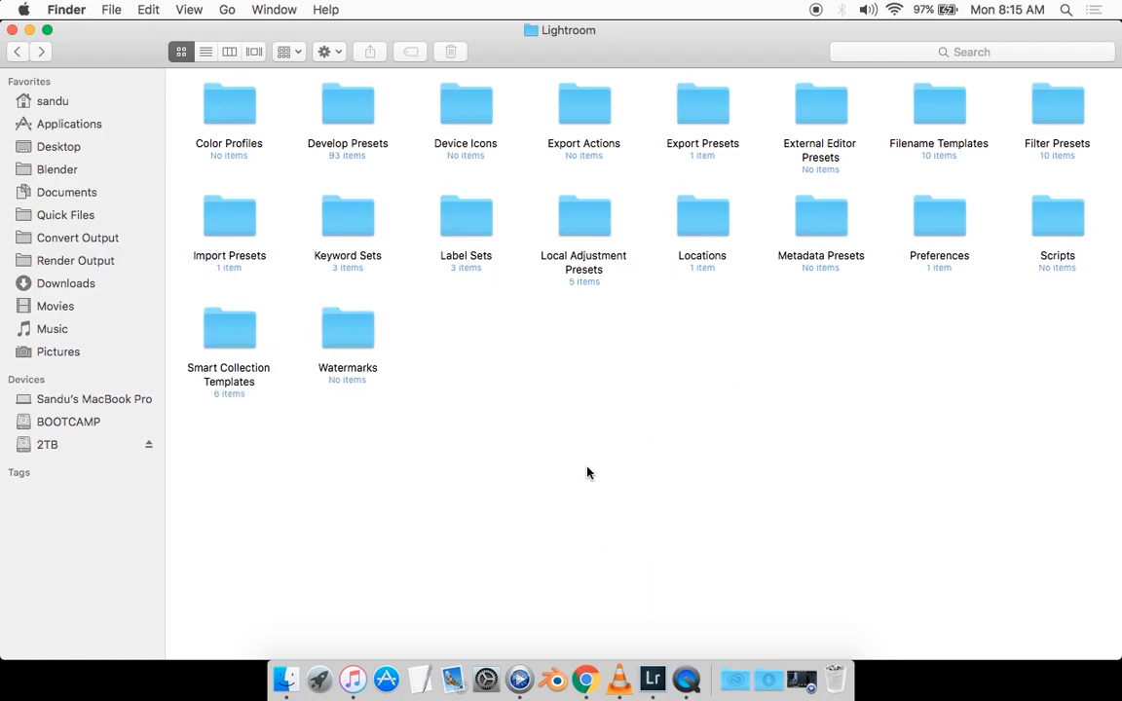
mouse_move(1019, 326)
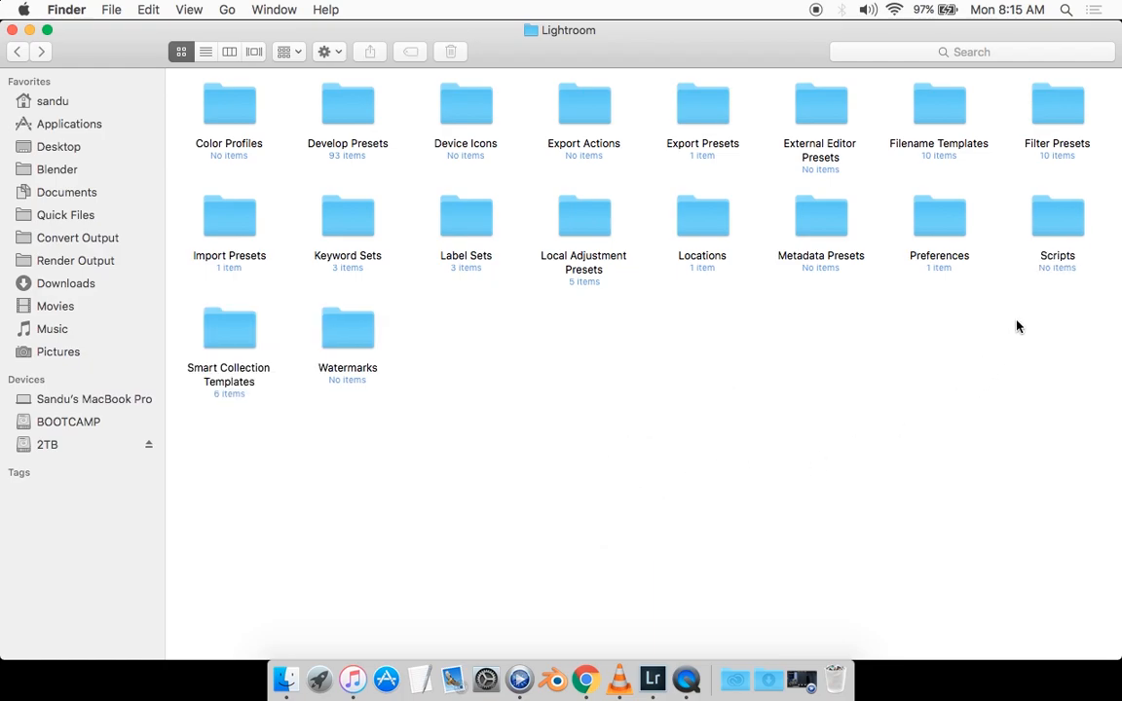
- Paste ExtractPreviews.lua into the empty Scripts folder
right_click(520, 202)
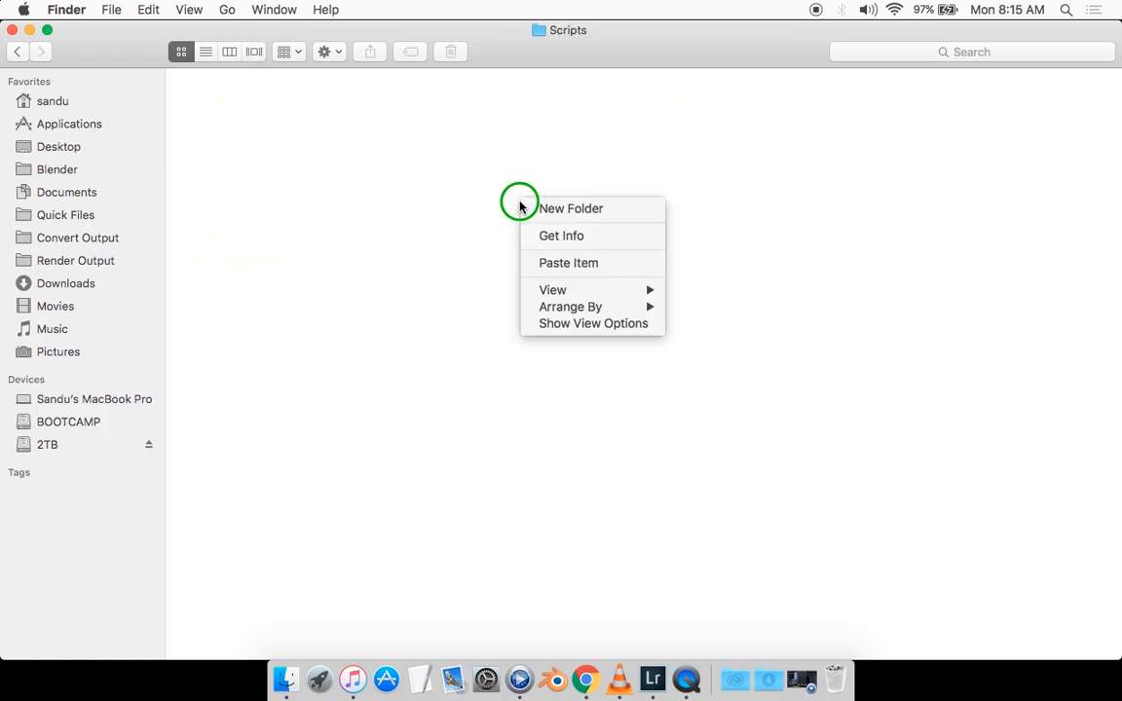
mouse_move(568, 263)
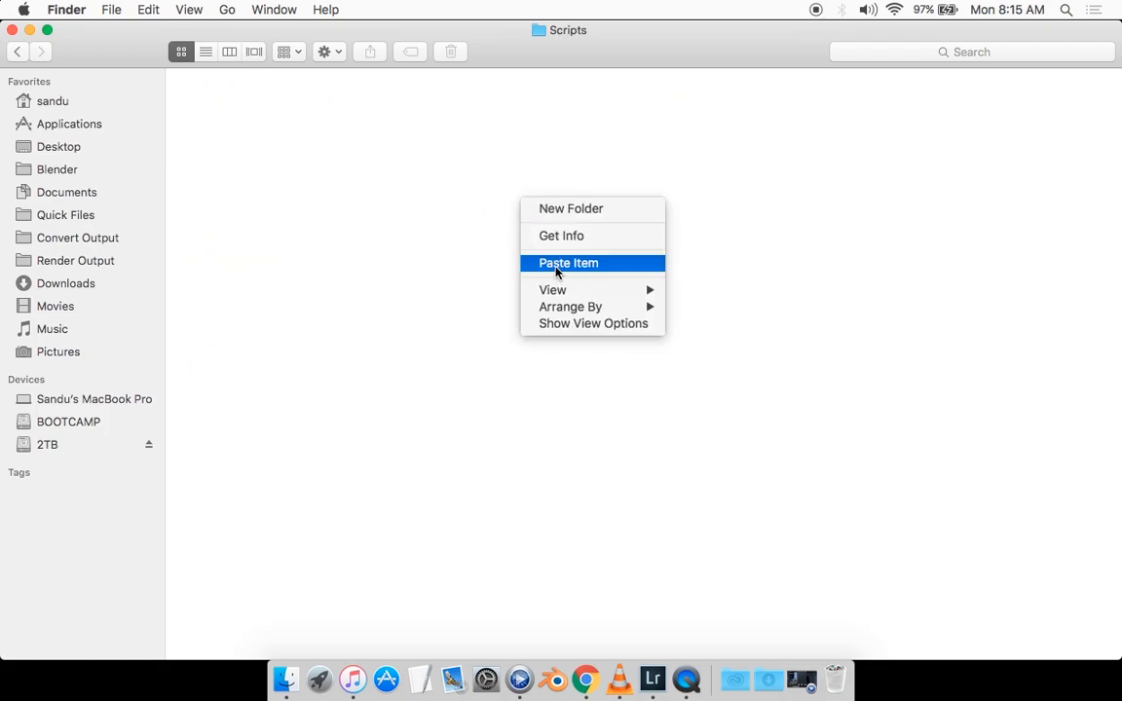
left_click(568, 263)
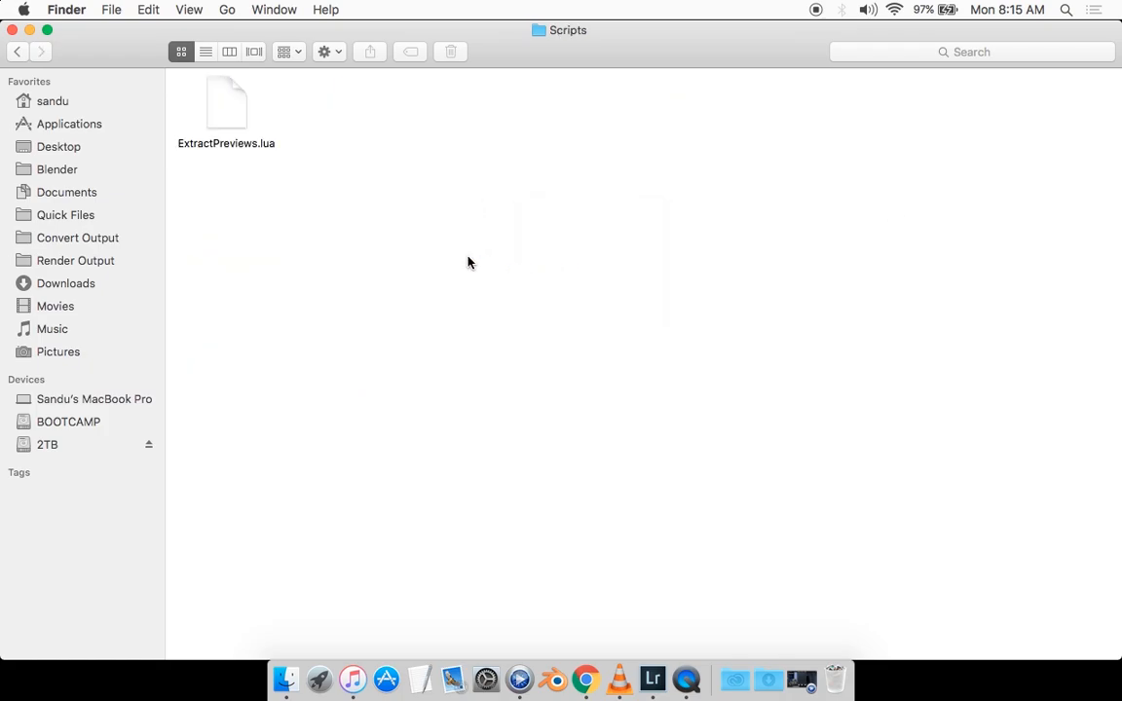
mouse_move(306, 208)
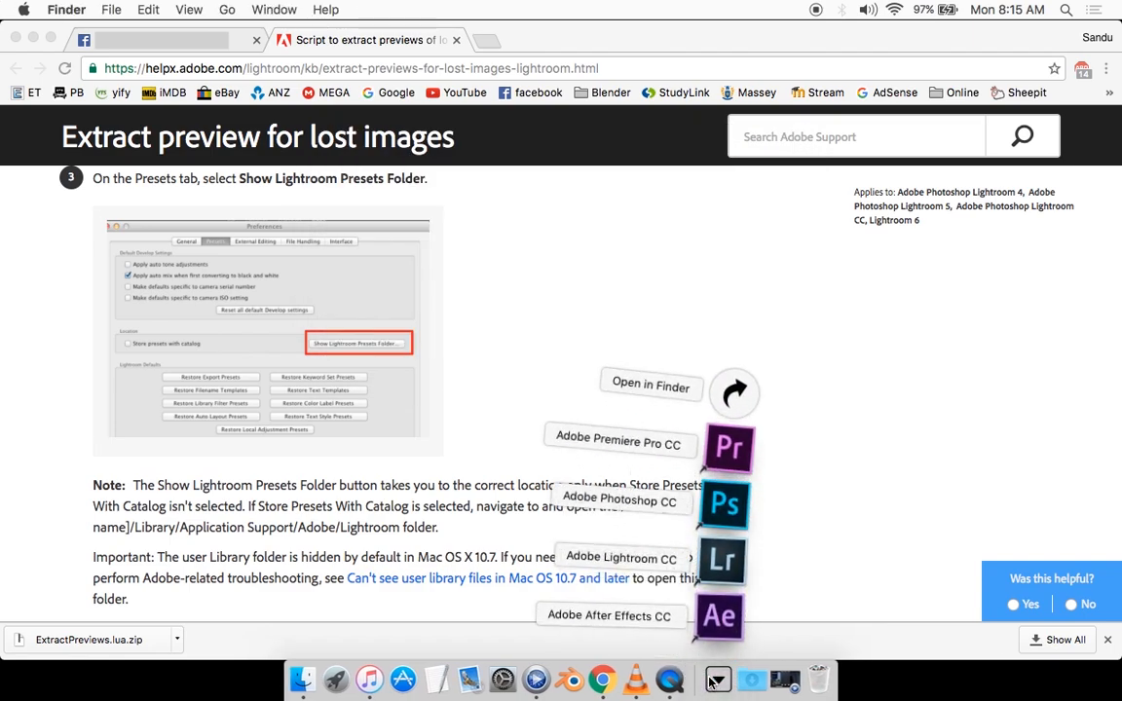
- Relaunch Lightroom and bring it to the front once it opens
left_click(721, 561)
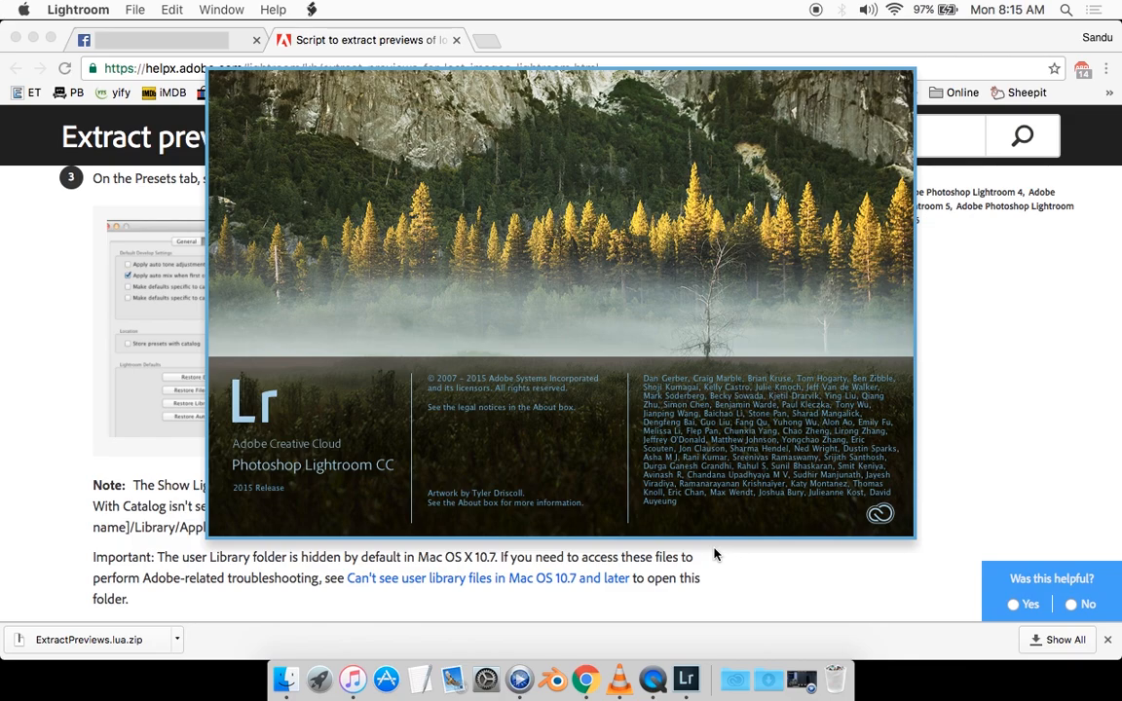
mouse_move(684, 502)
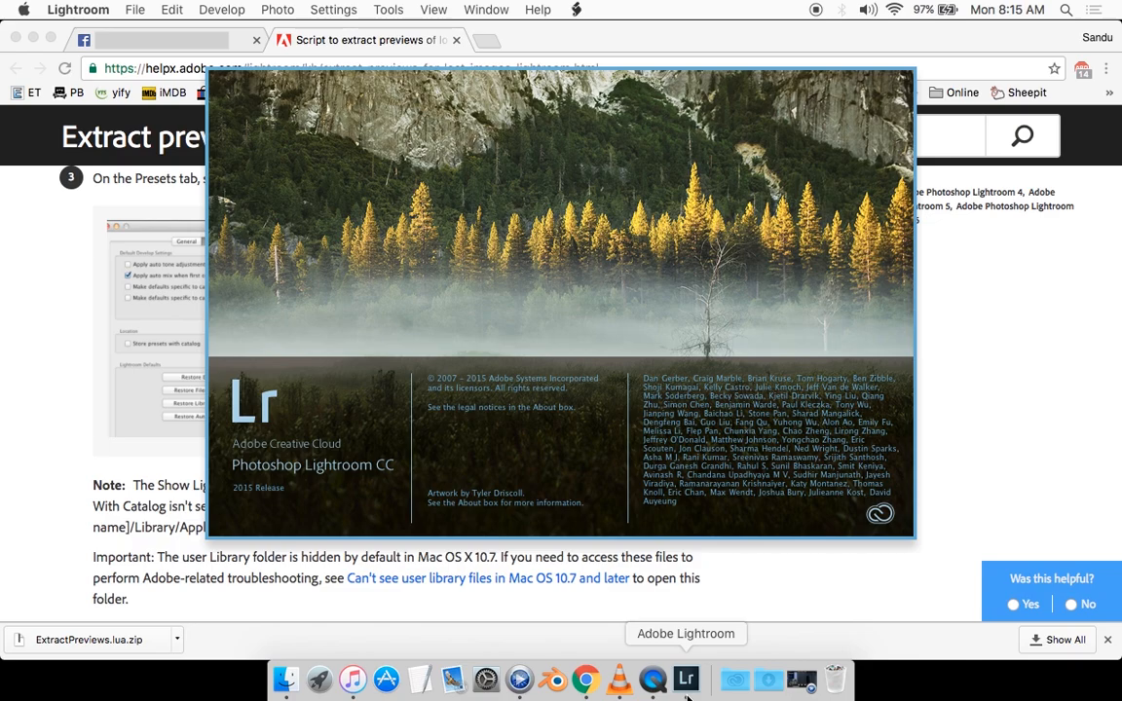
left_click(686, 679)
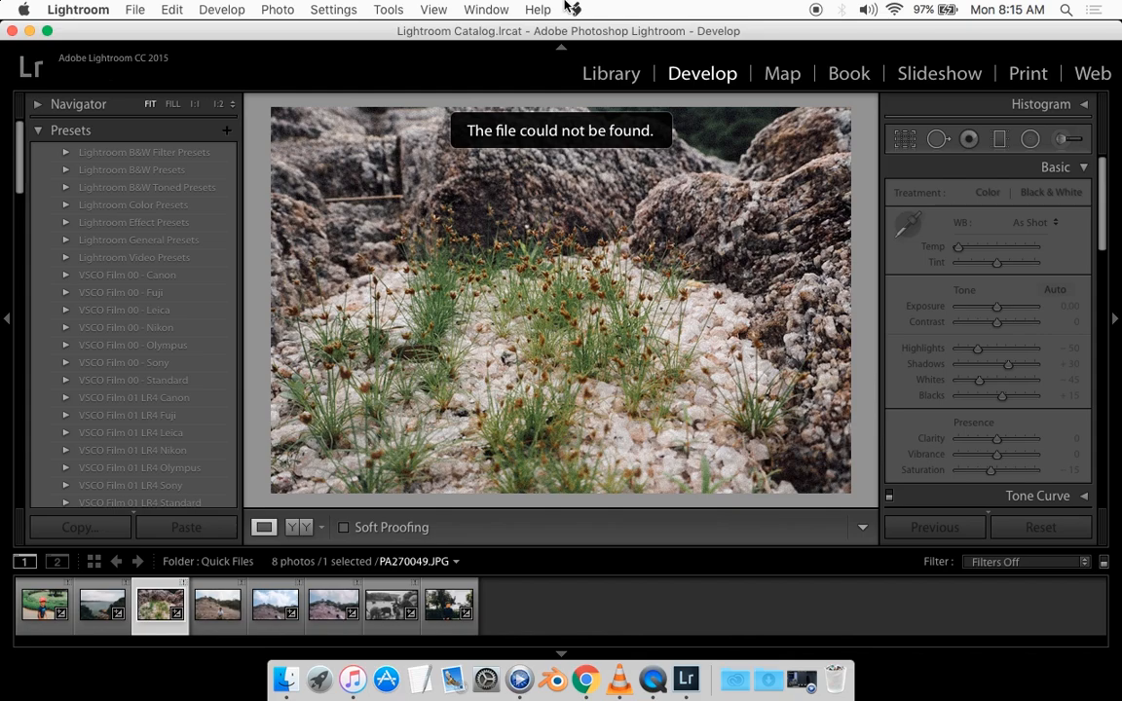
mouse_move(580, 7)
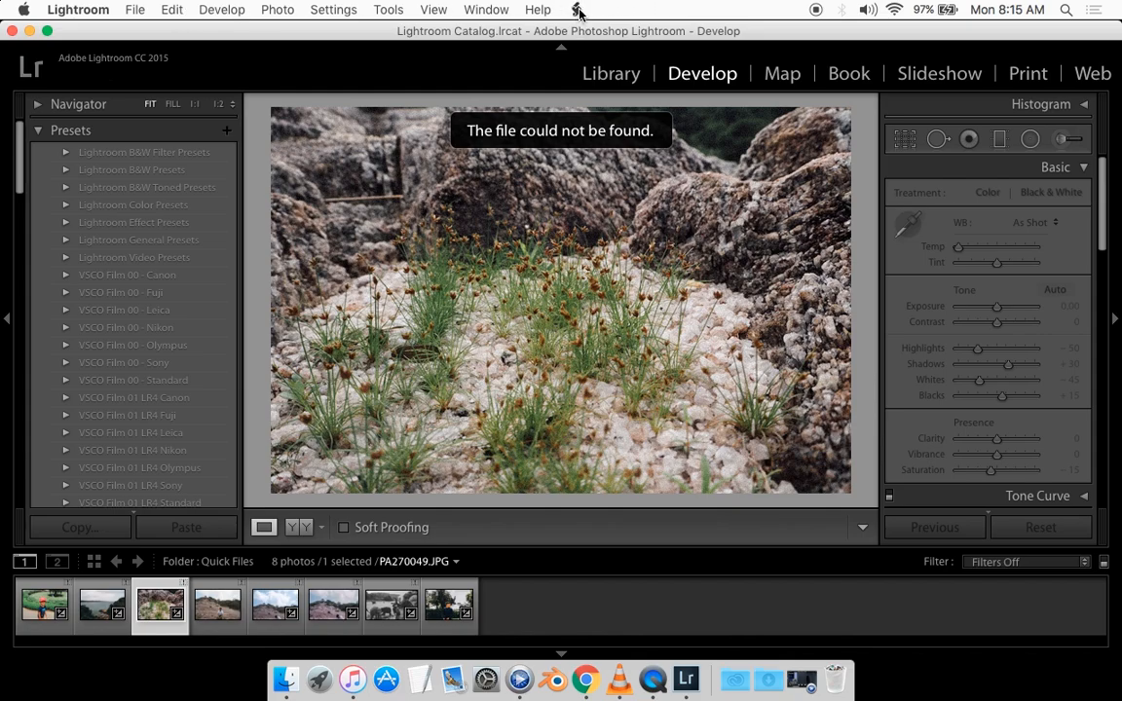
- Select the seascape photo PA210927.JPG in the filmstrip, check it in Library, return to Develop
left_click(579, 10)
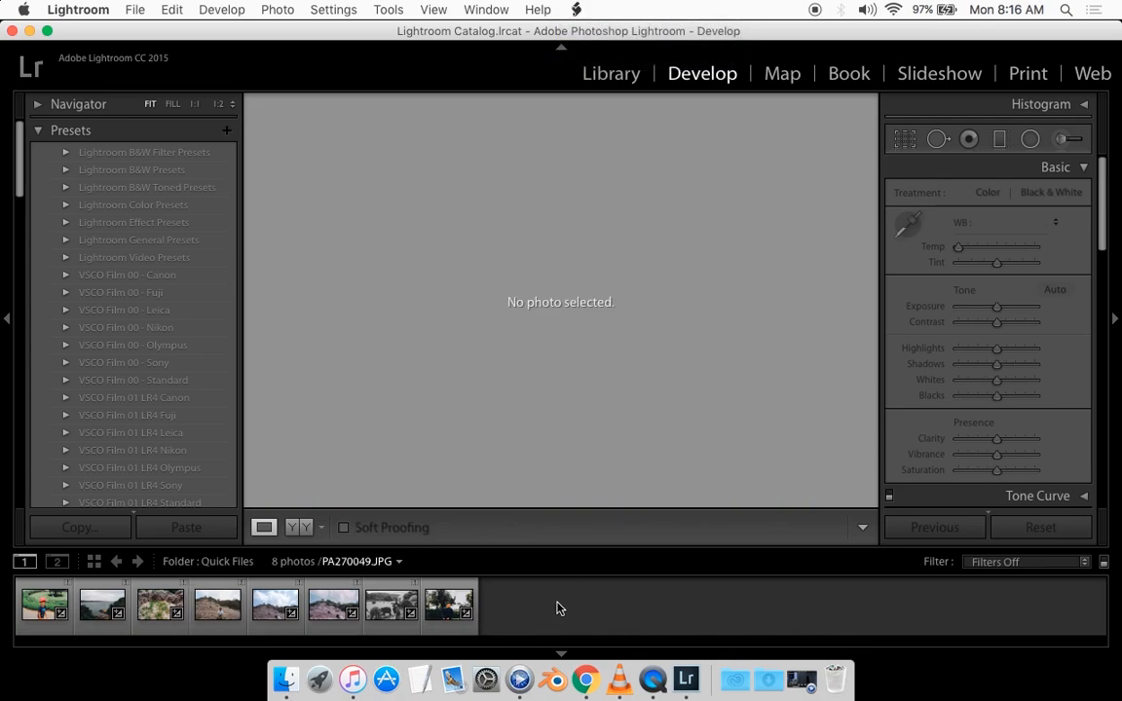
left_click(102, 605)
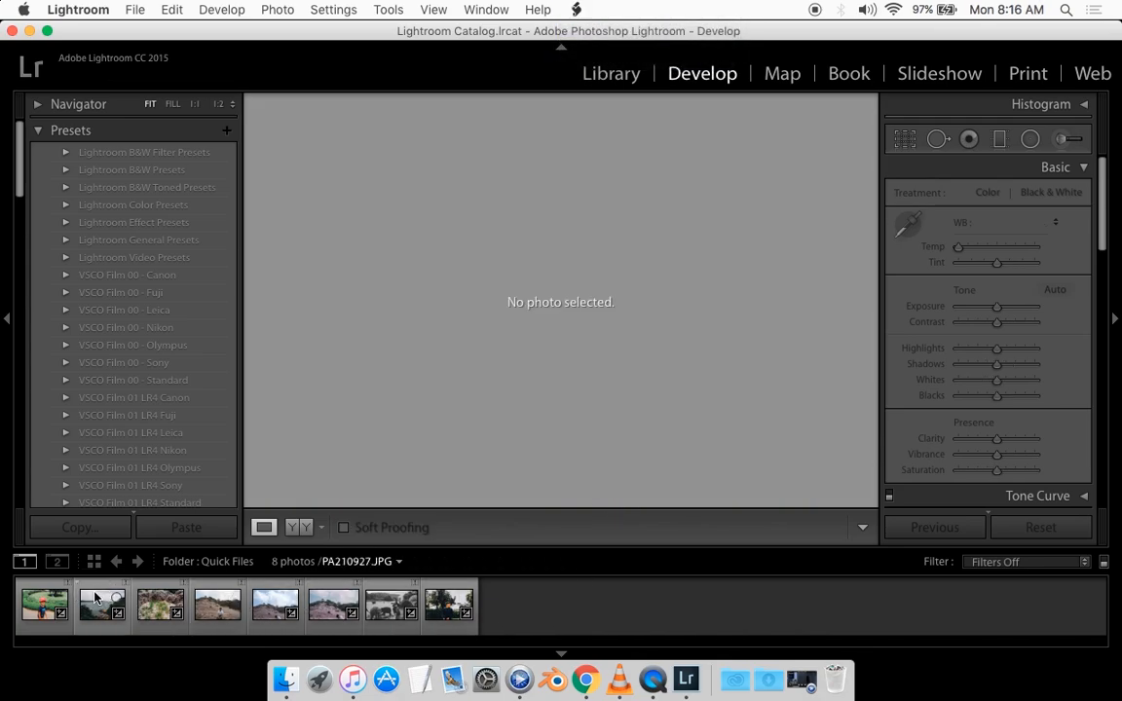
left_click(103, 606)
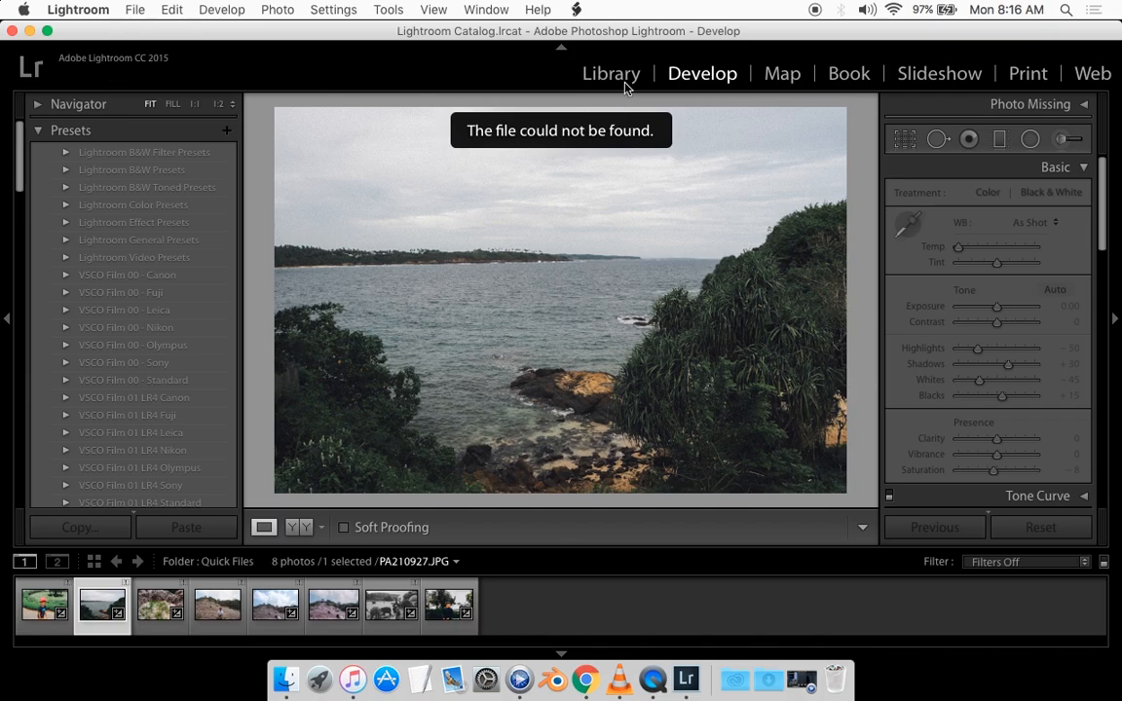
left_click(610, 73)
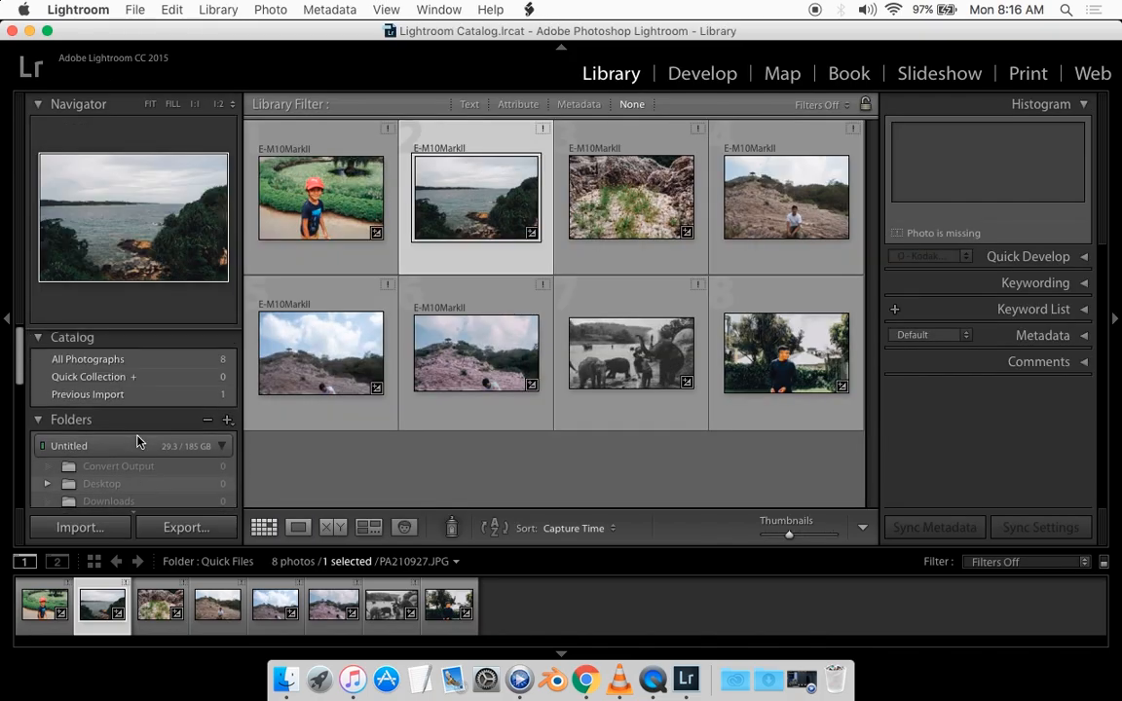
left_click(703, 73)
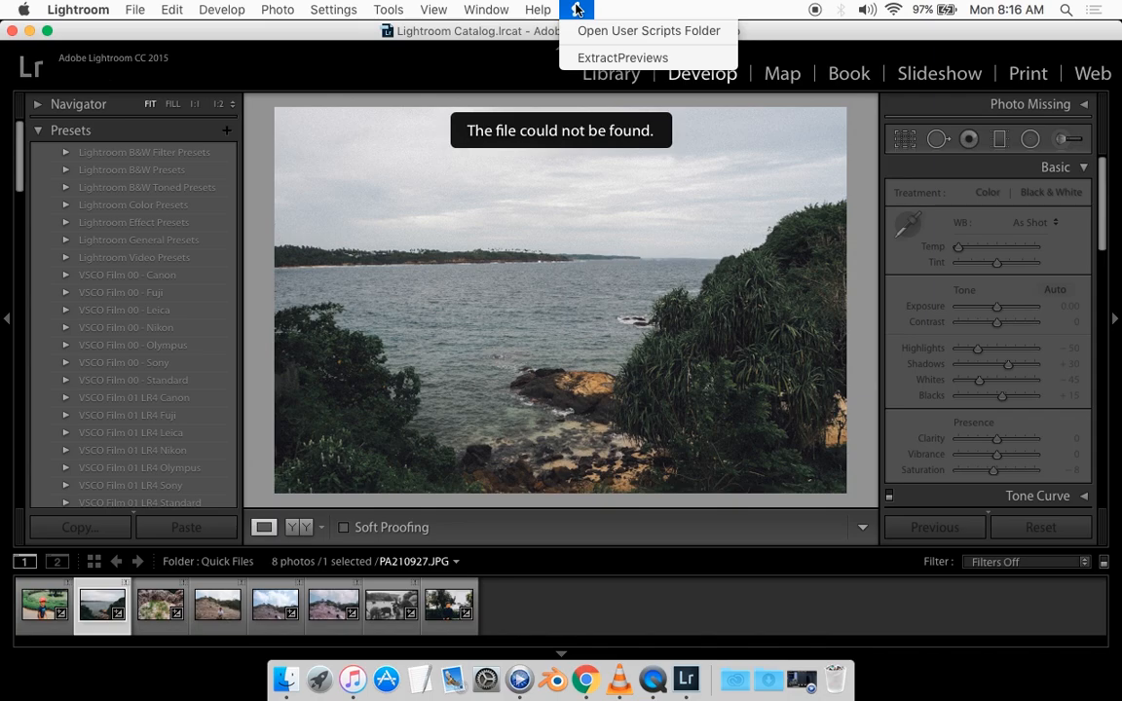
mouse_move(623, 58)
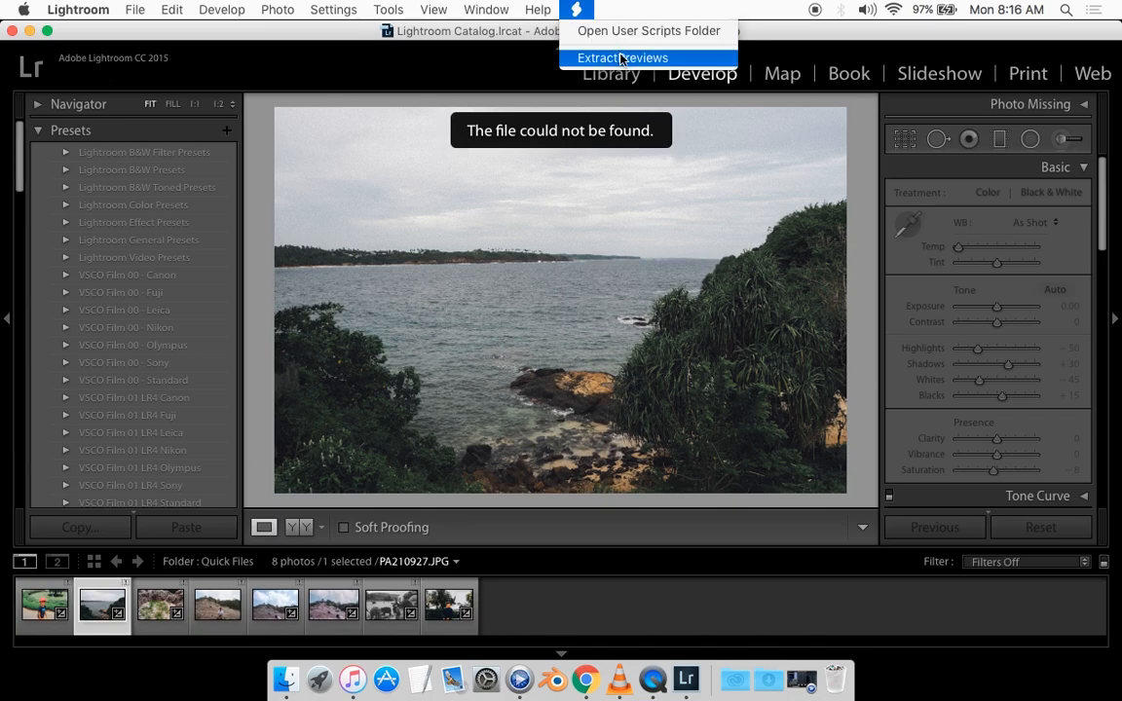
- Run the ExtractPreviews script with the Desktop as the destination folder
left_click(622, 57)
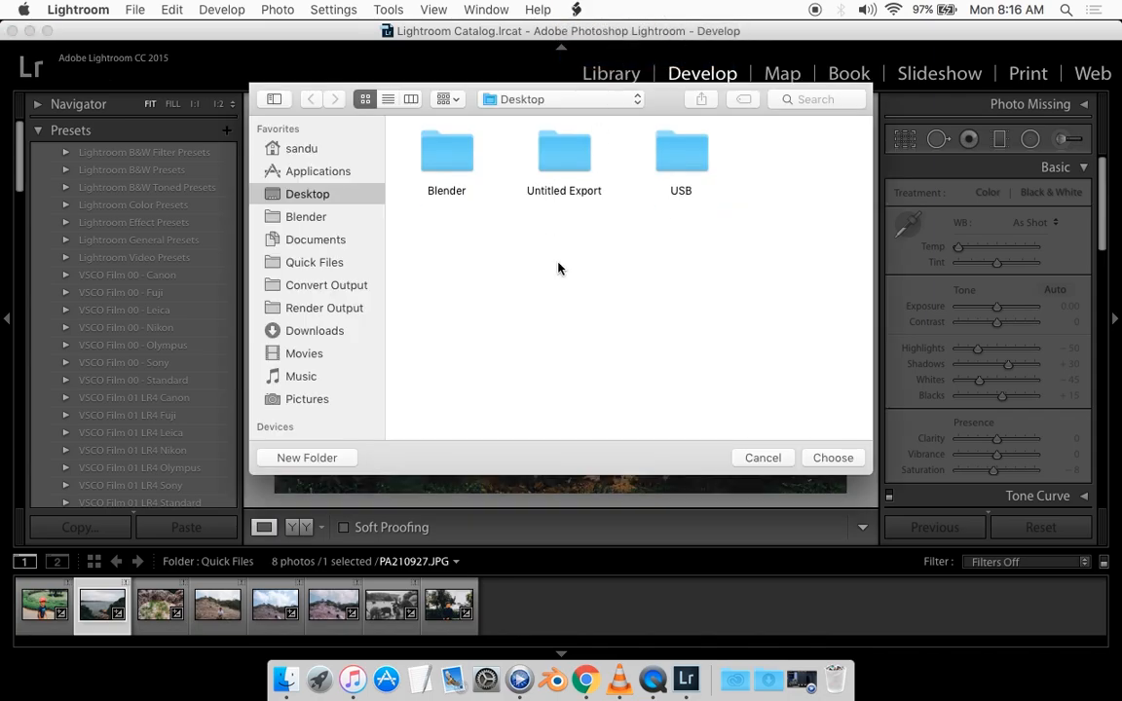
mouse_move(492, 213)
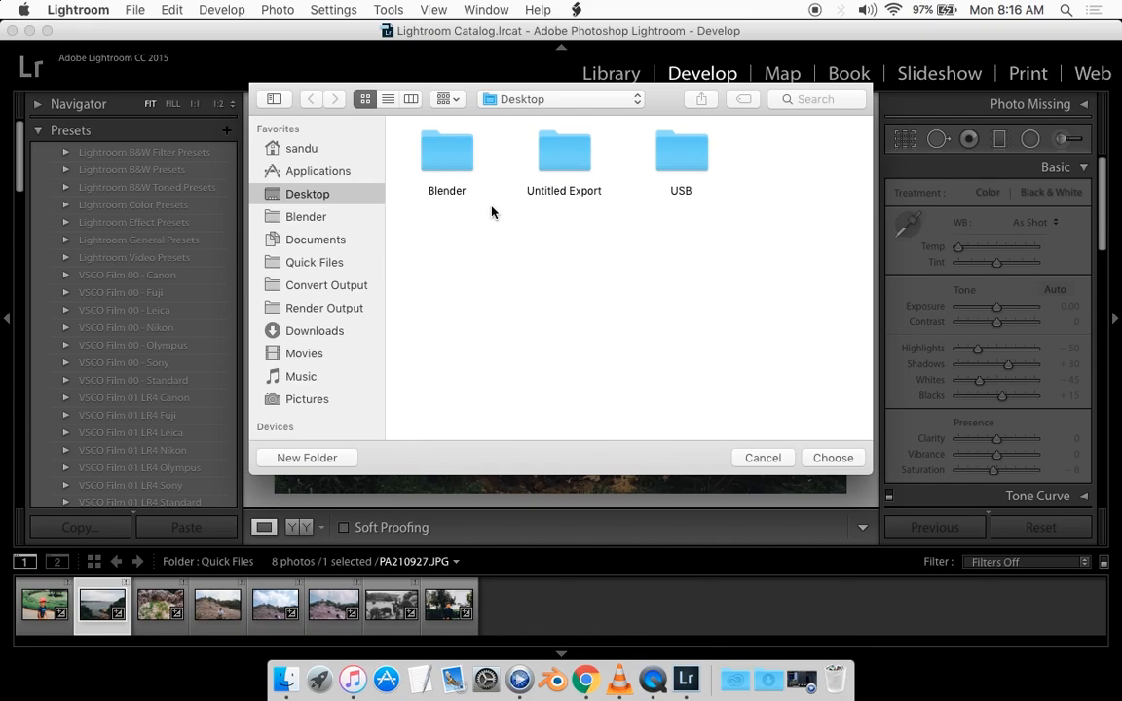
mouse_move(876, 434)
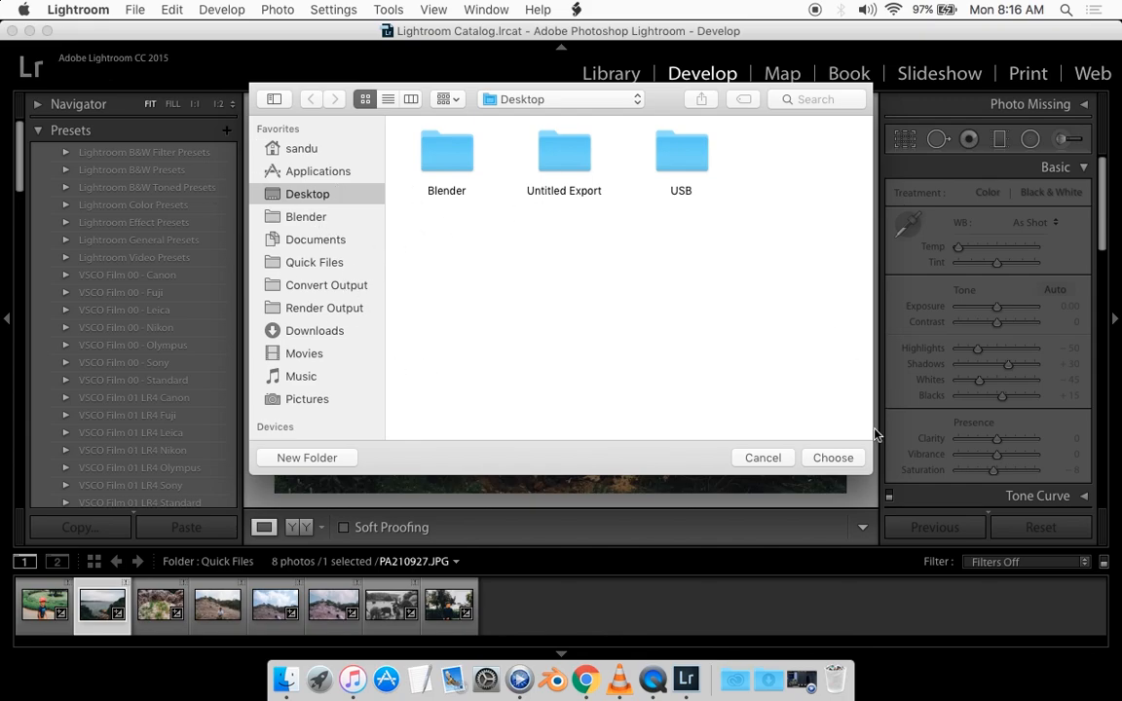
left_click(763, 458)
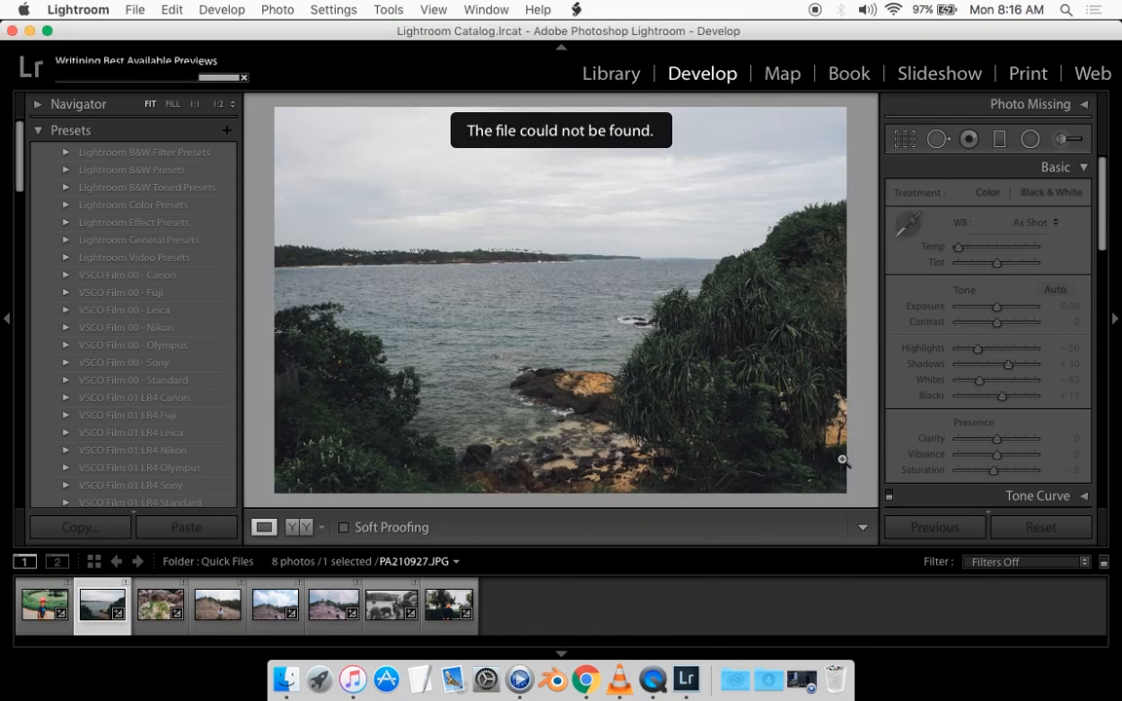
mouse_move(552, 679)
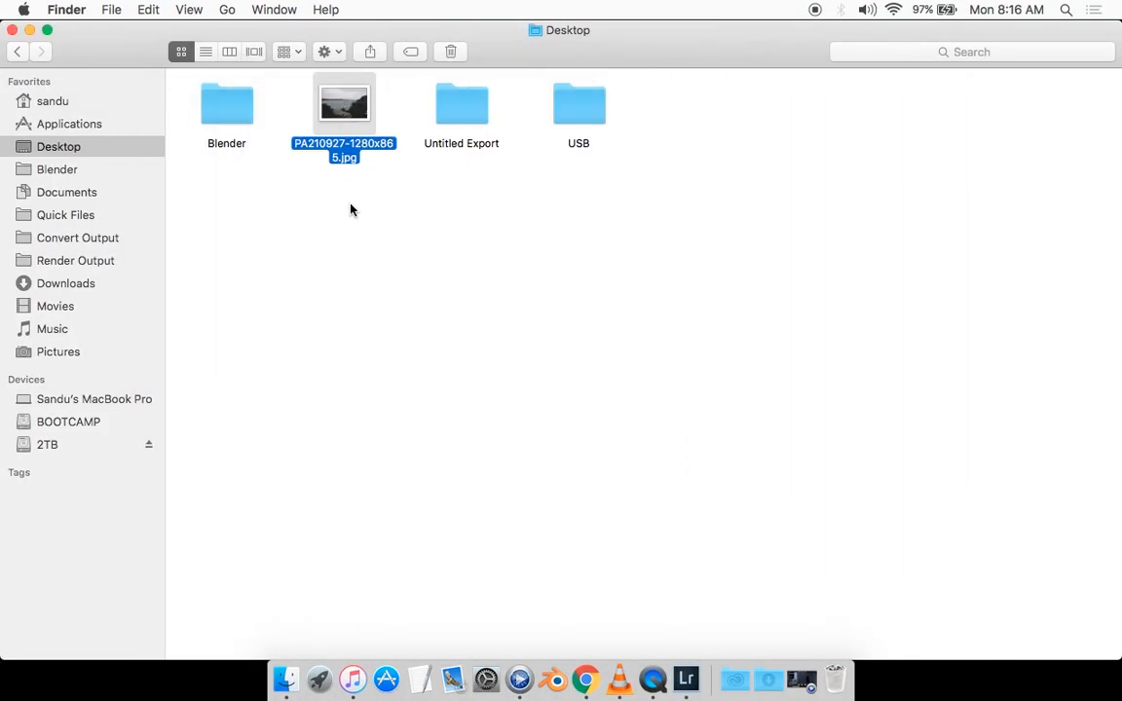
left_click(360, 302)
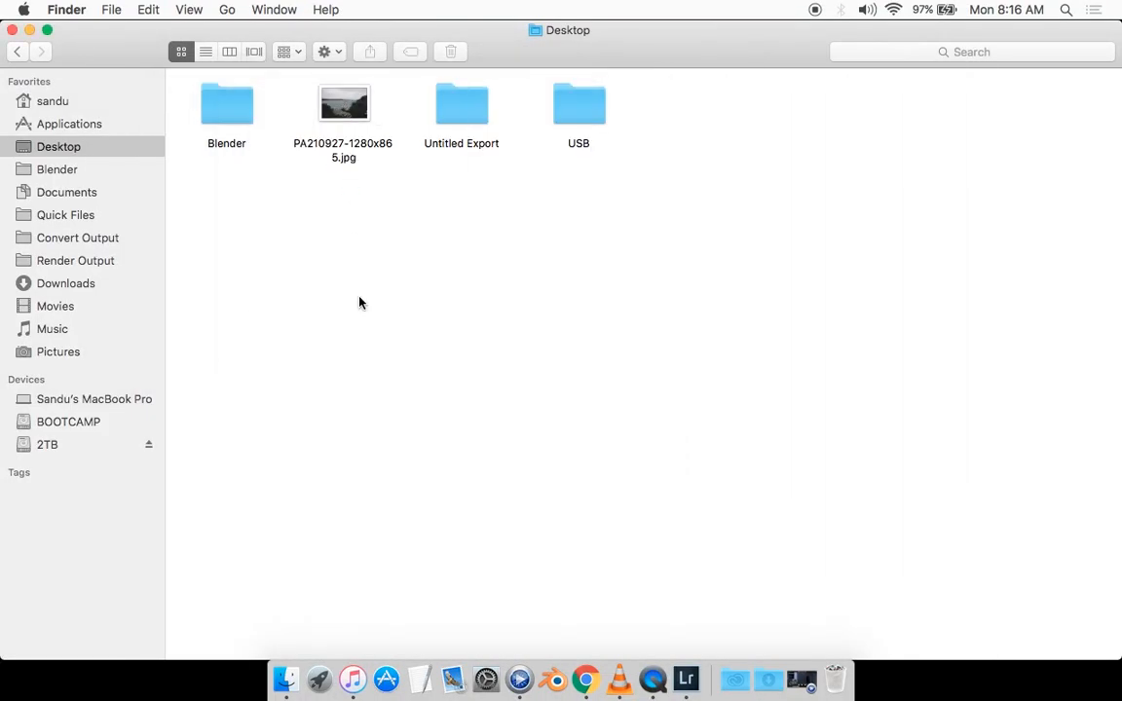